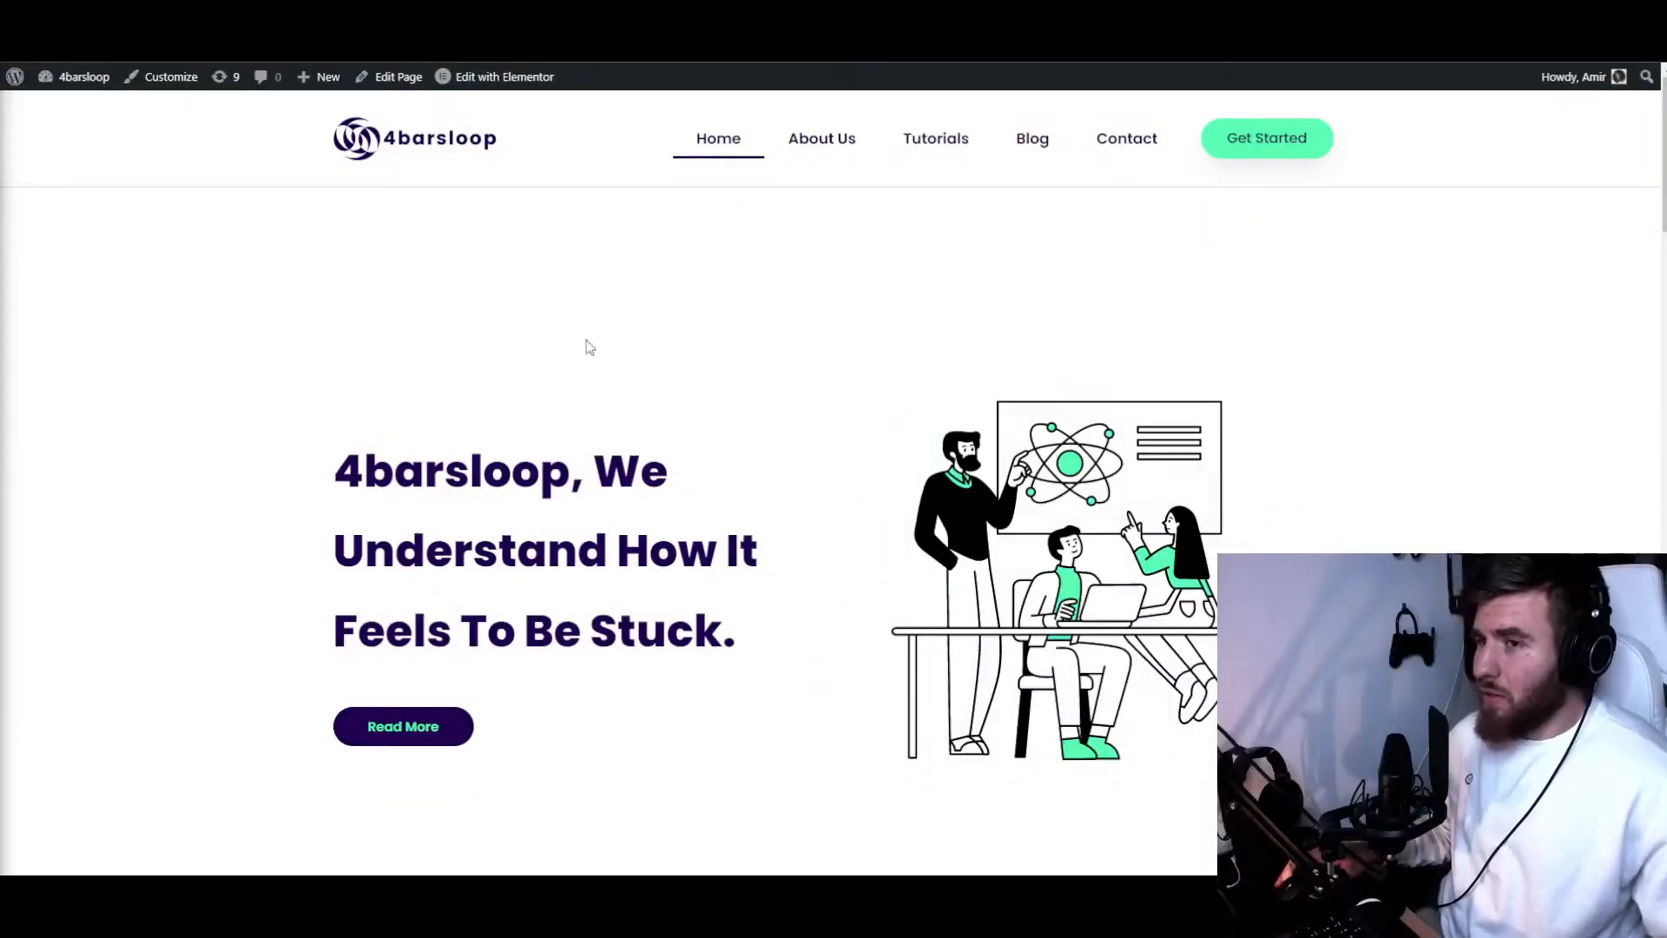
Open the browser's developer inspector on the 4barsloop homepage
scroll("down", 3)
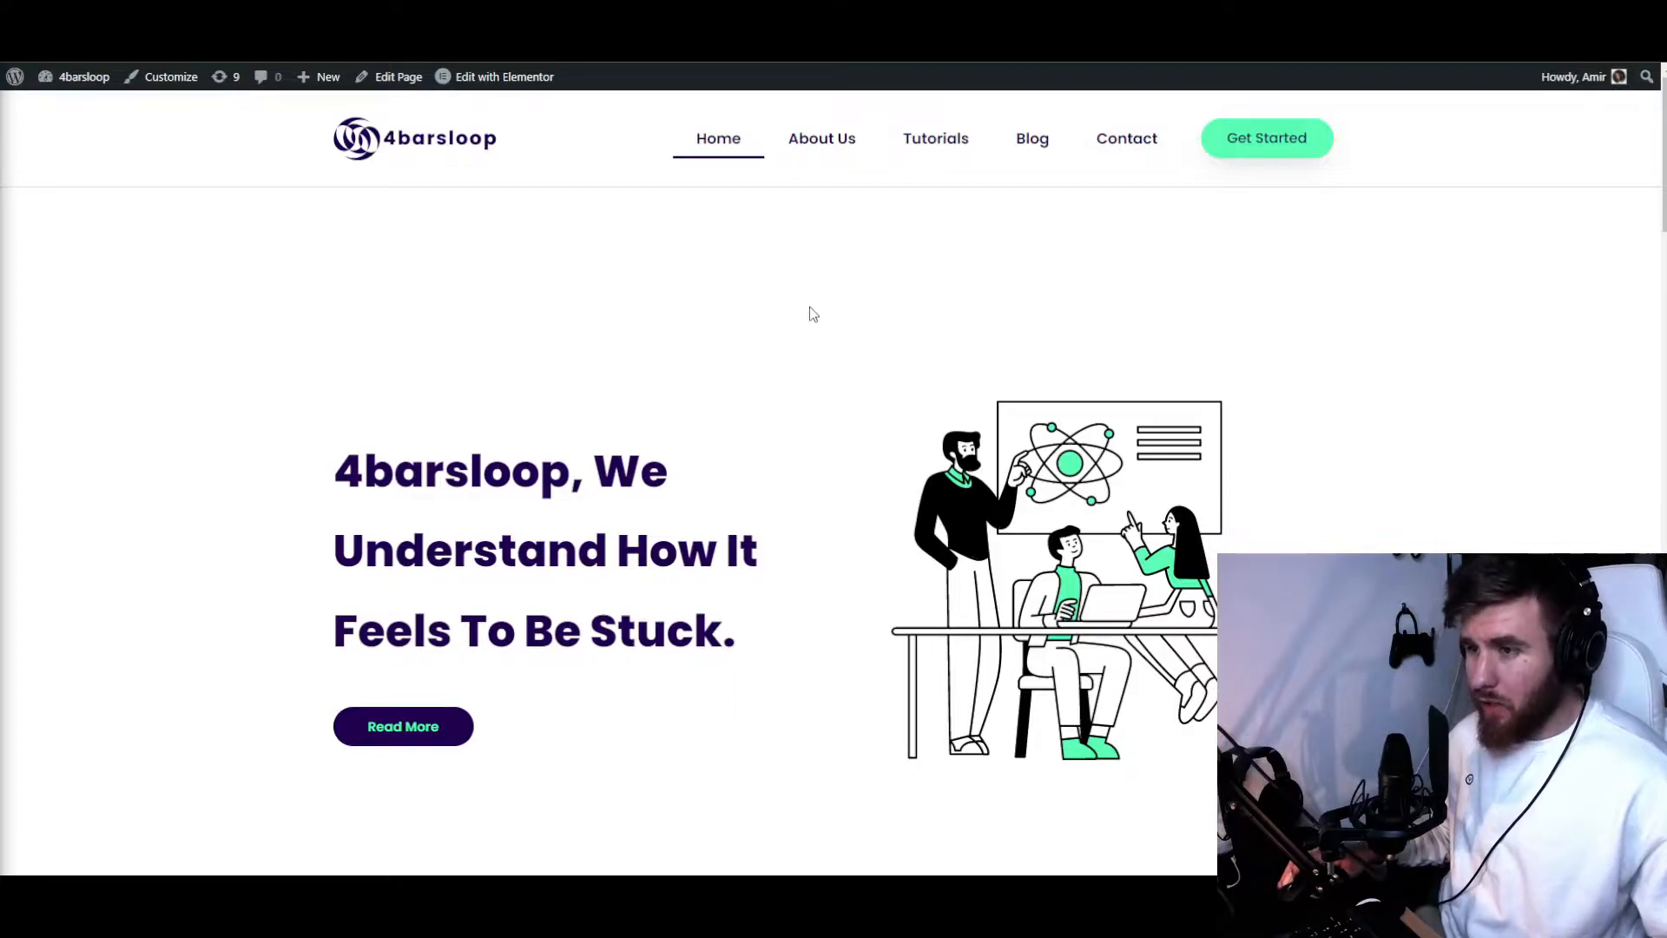
mouse_move(718, 399)
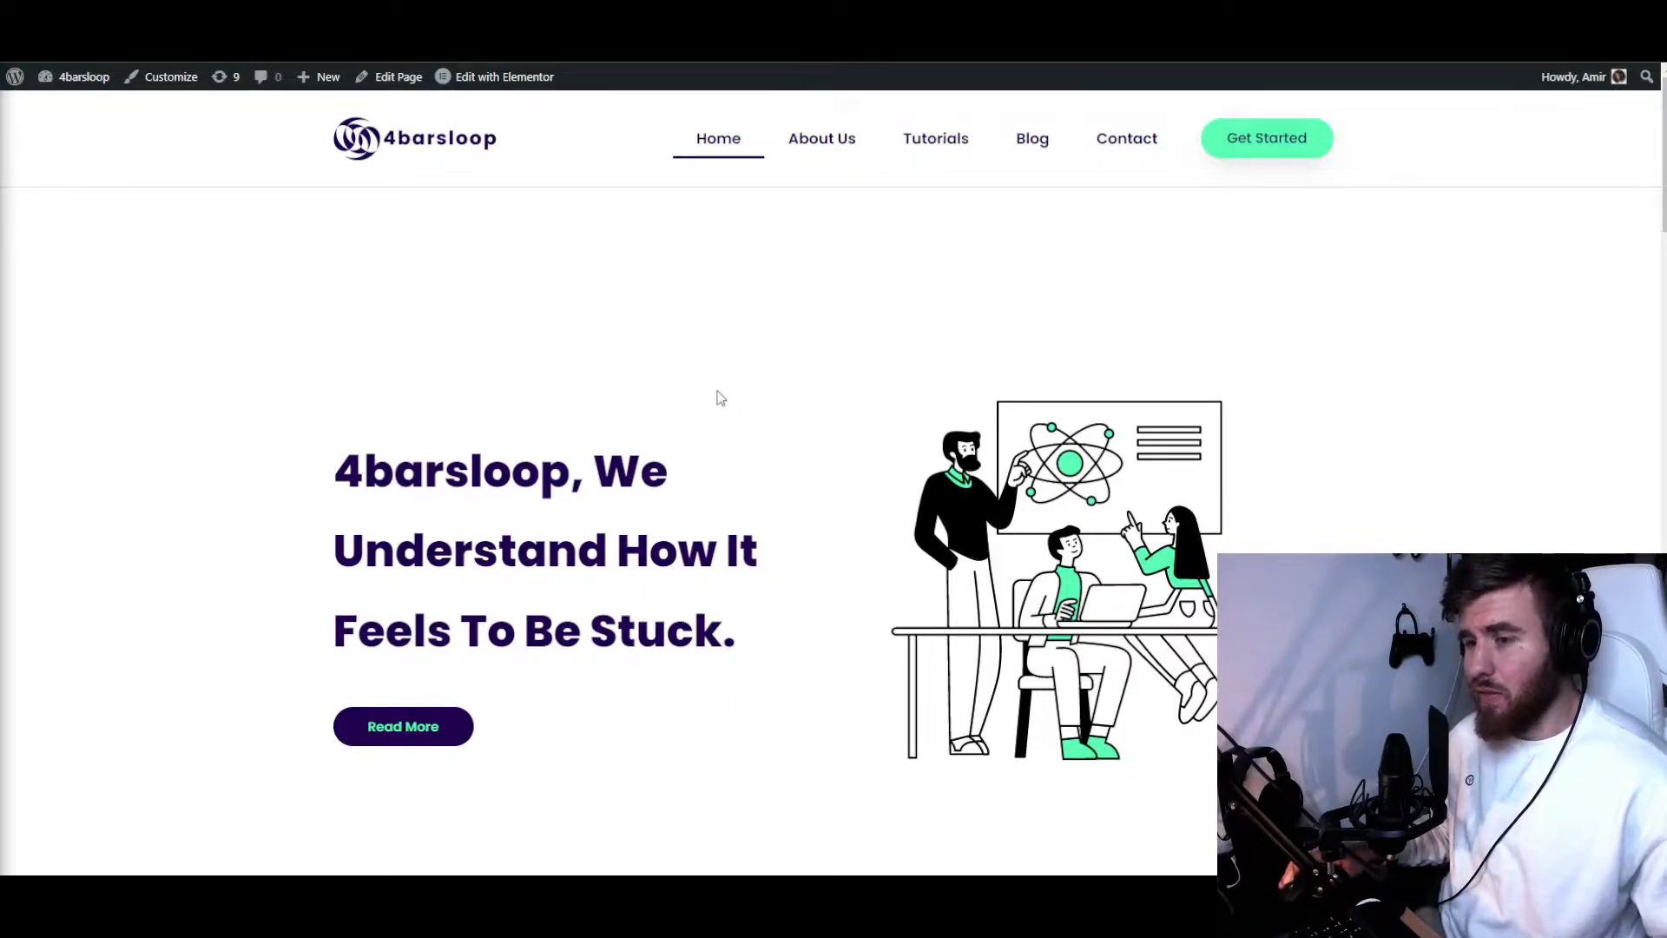
mouse_move(818, 330)
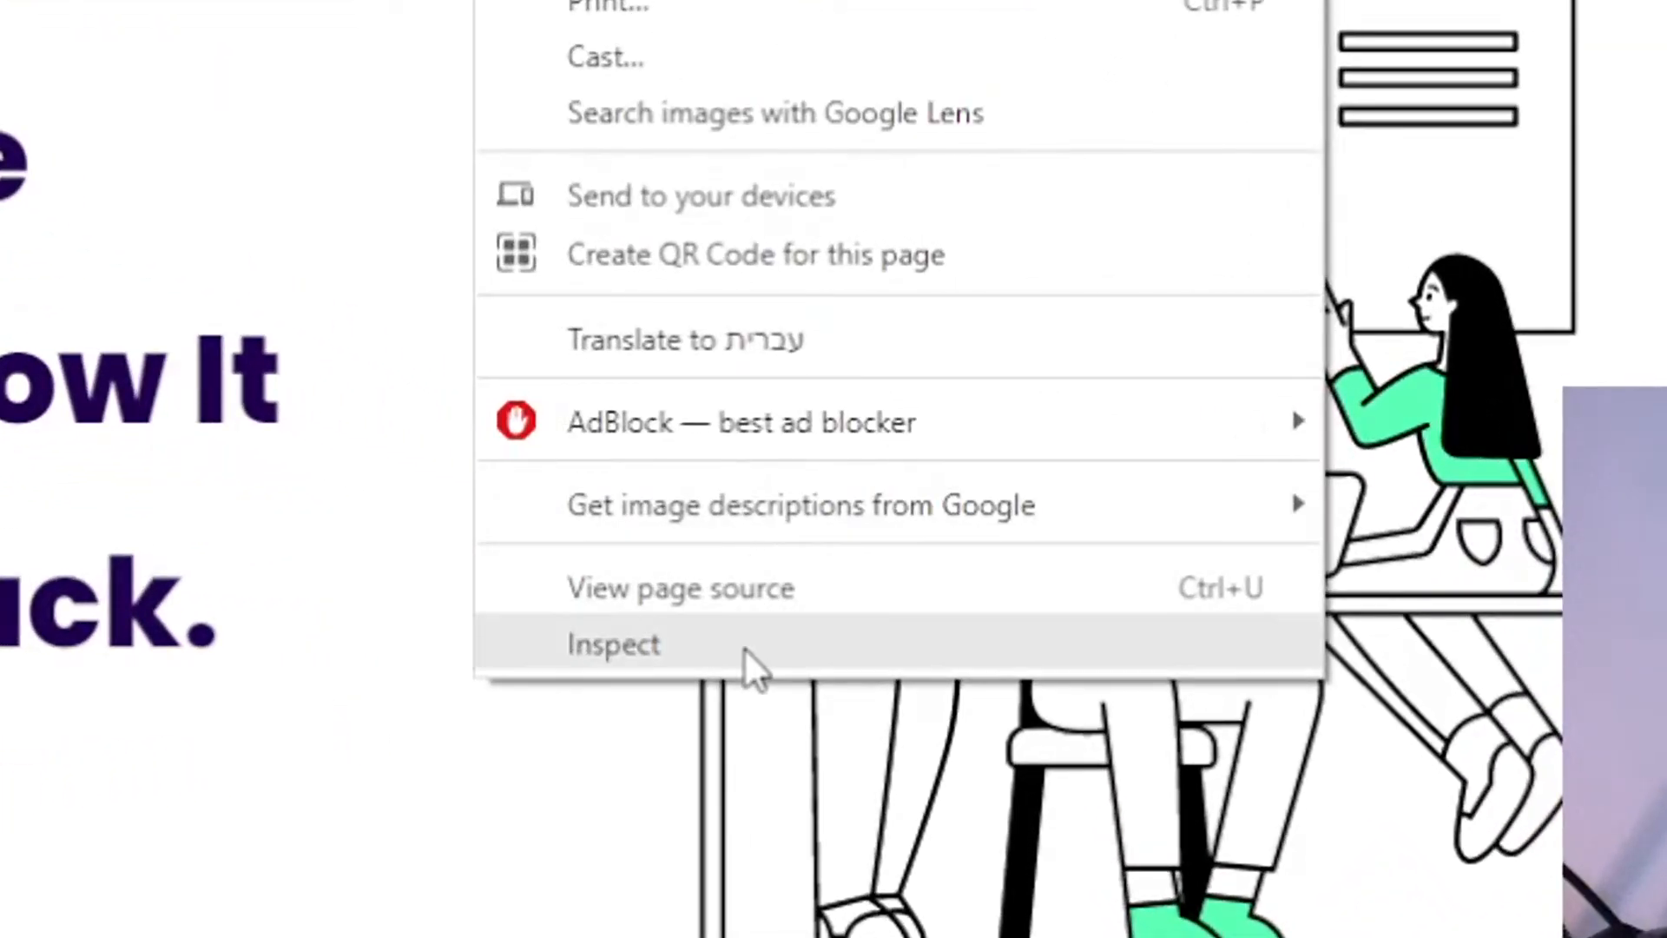
left_click(613, 643)
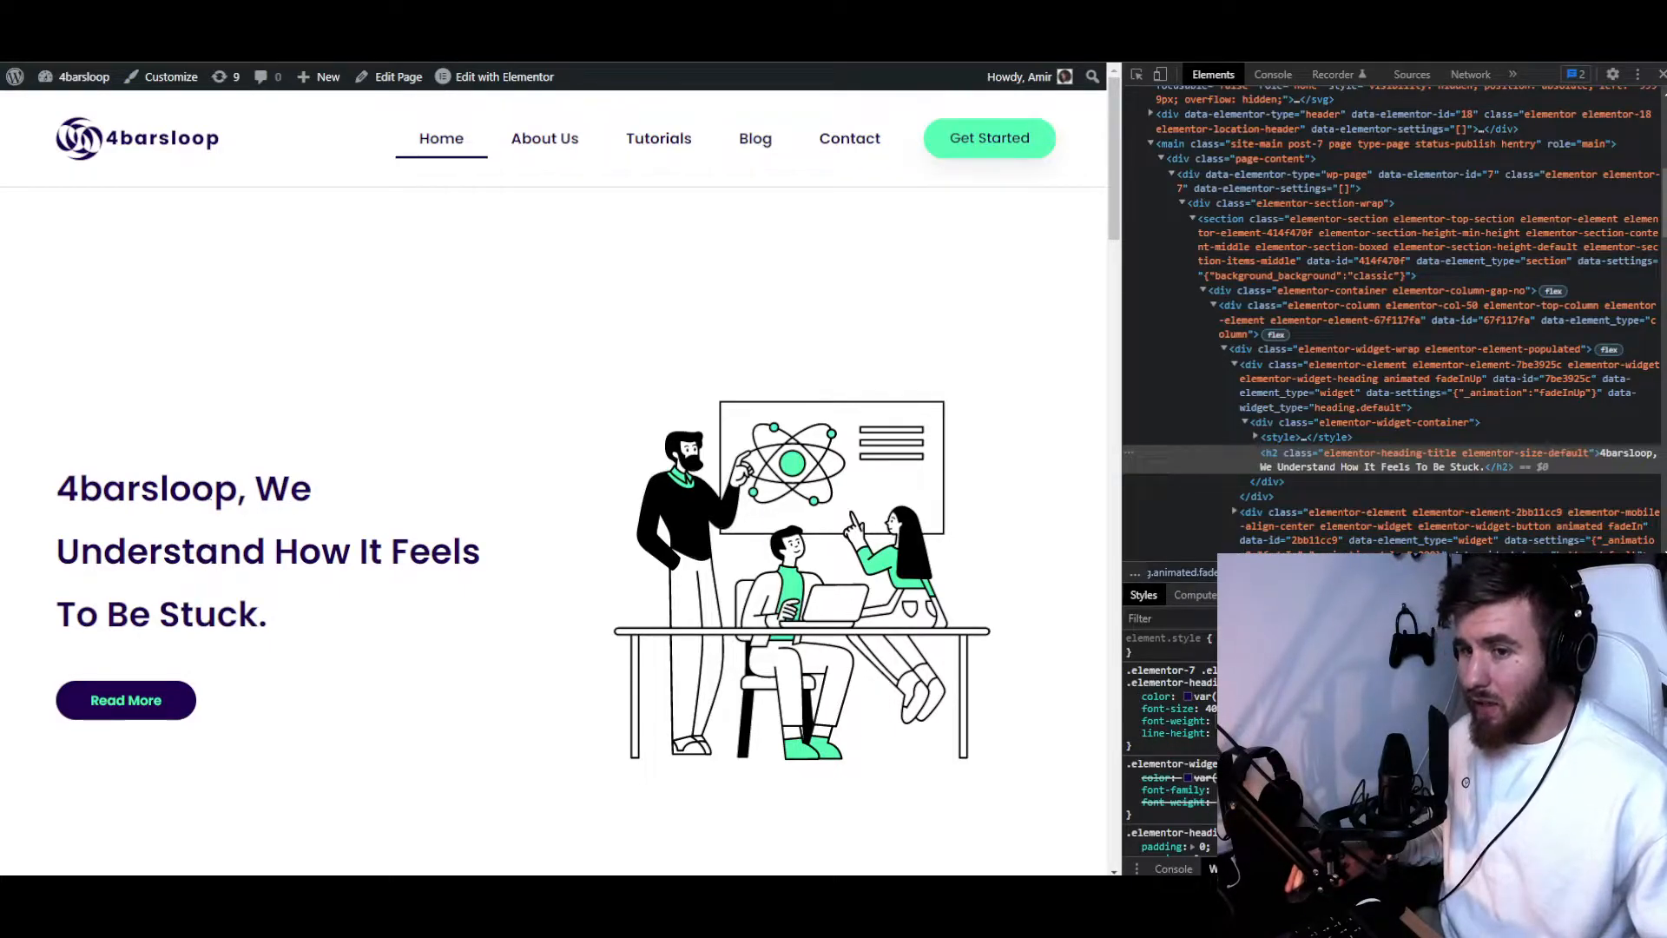
mouse_move(485, 543)
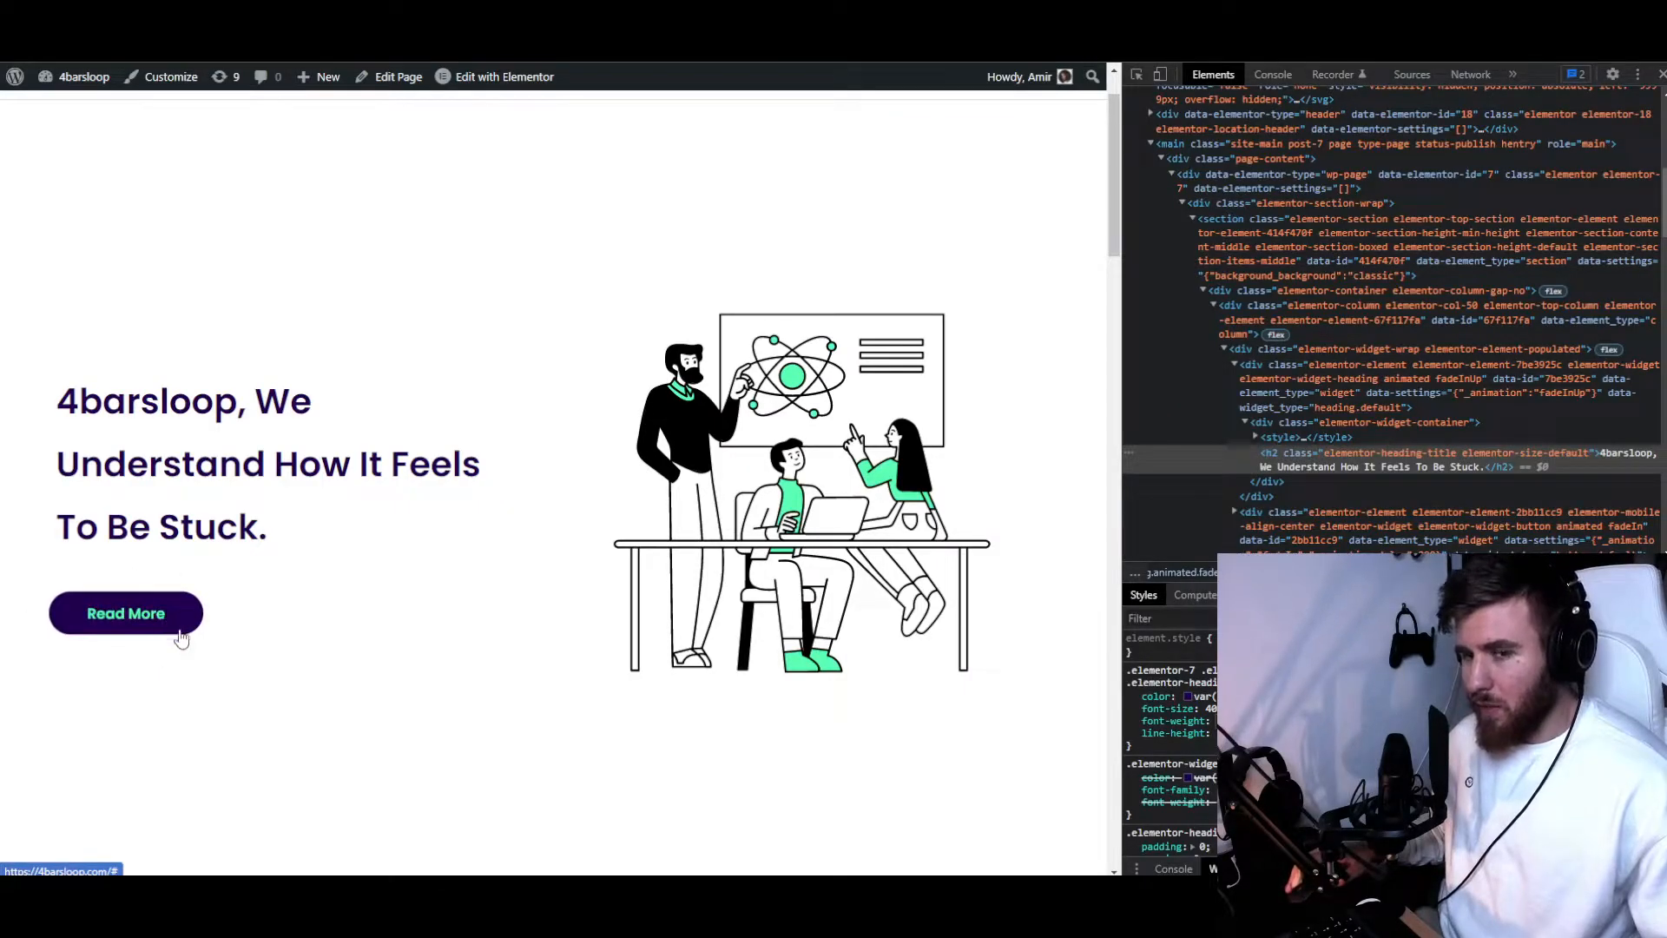
mouse_move(130, 590)
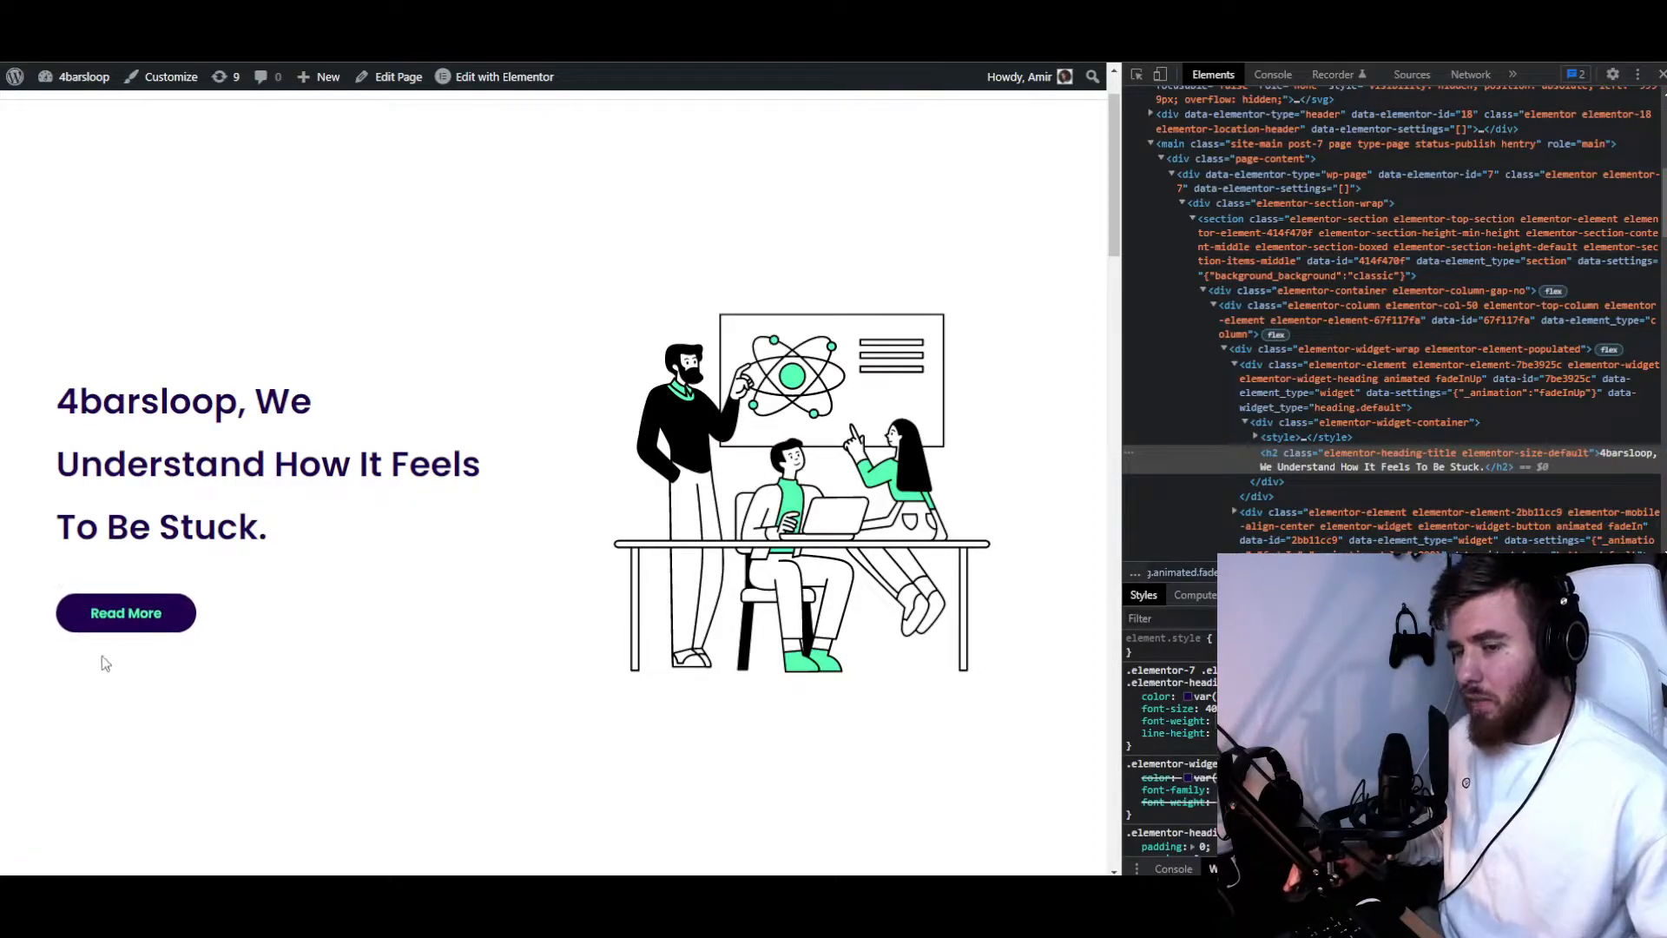
mouse_move(125, 613)
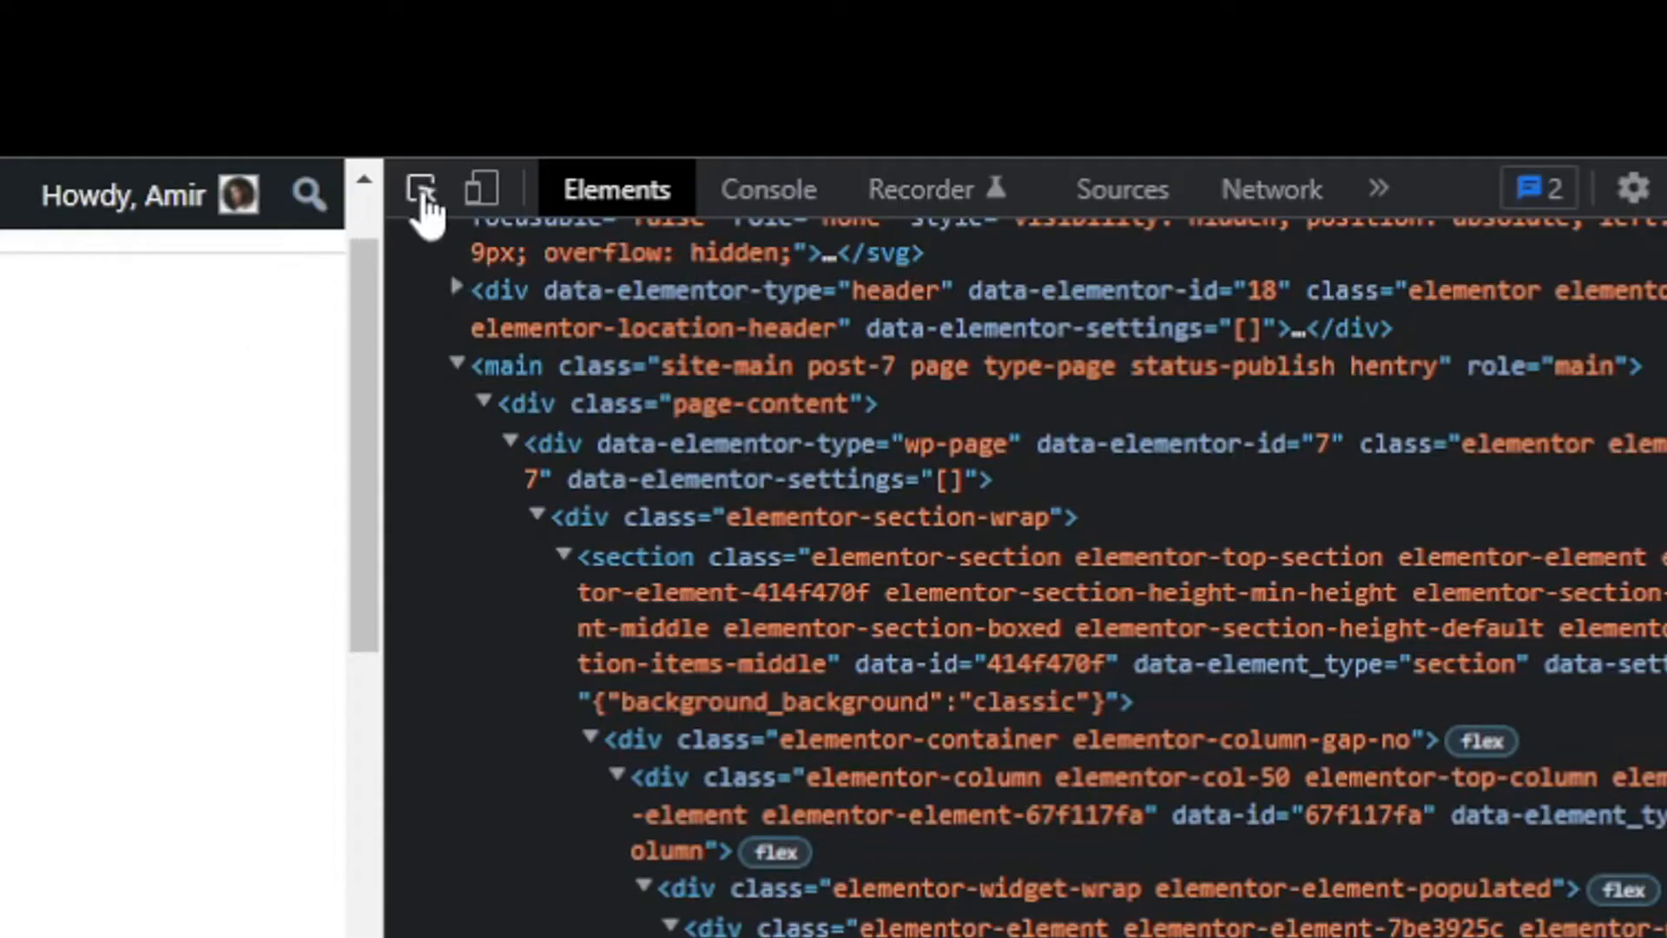
Pick the Read More button and expand its <a> link element to see its classes
left_click(419, 188)
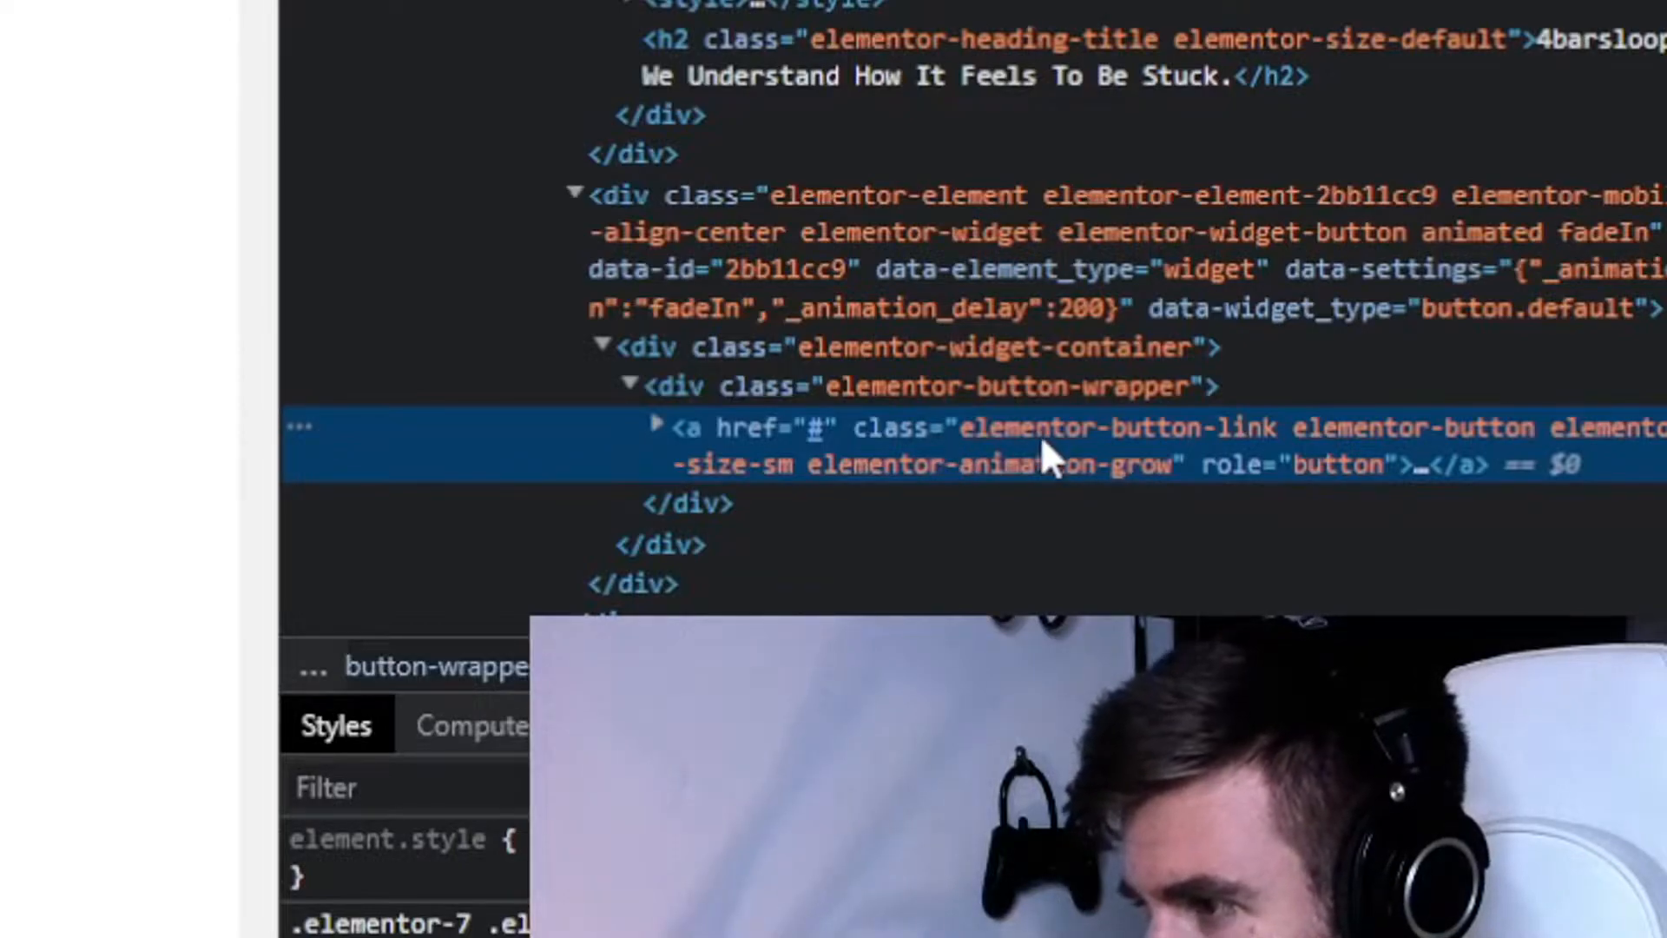
left_click(656, 427)
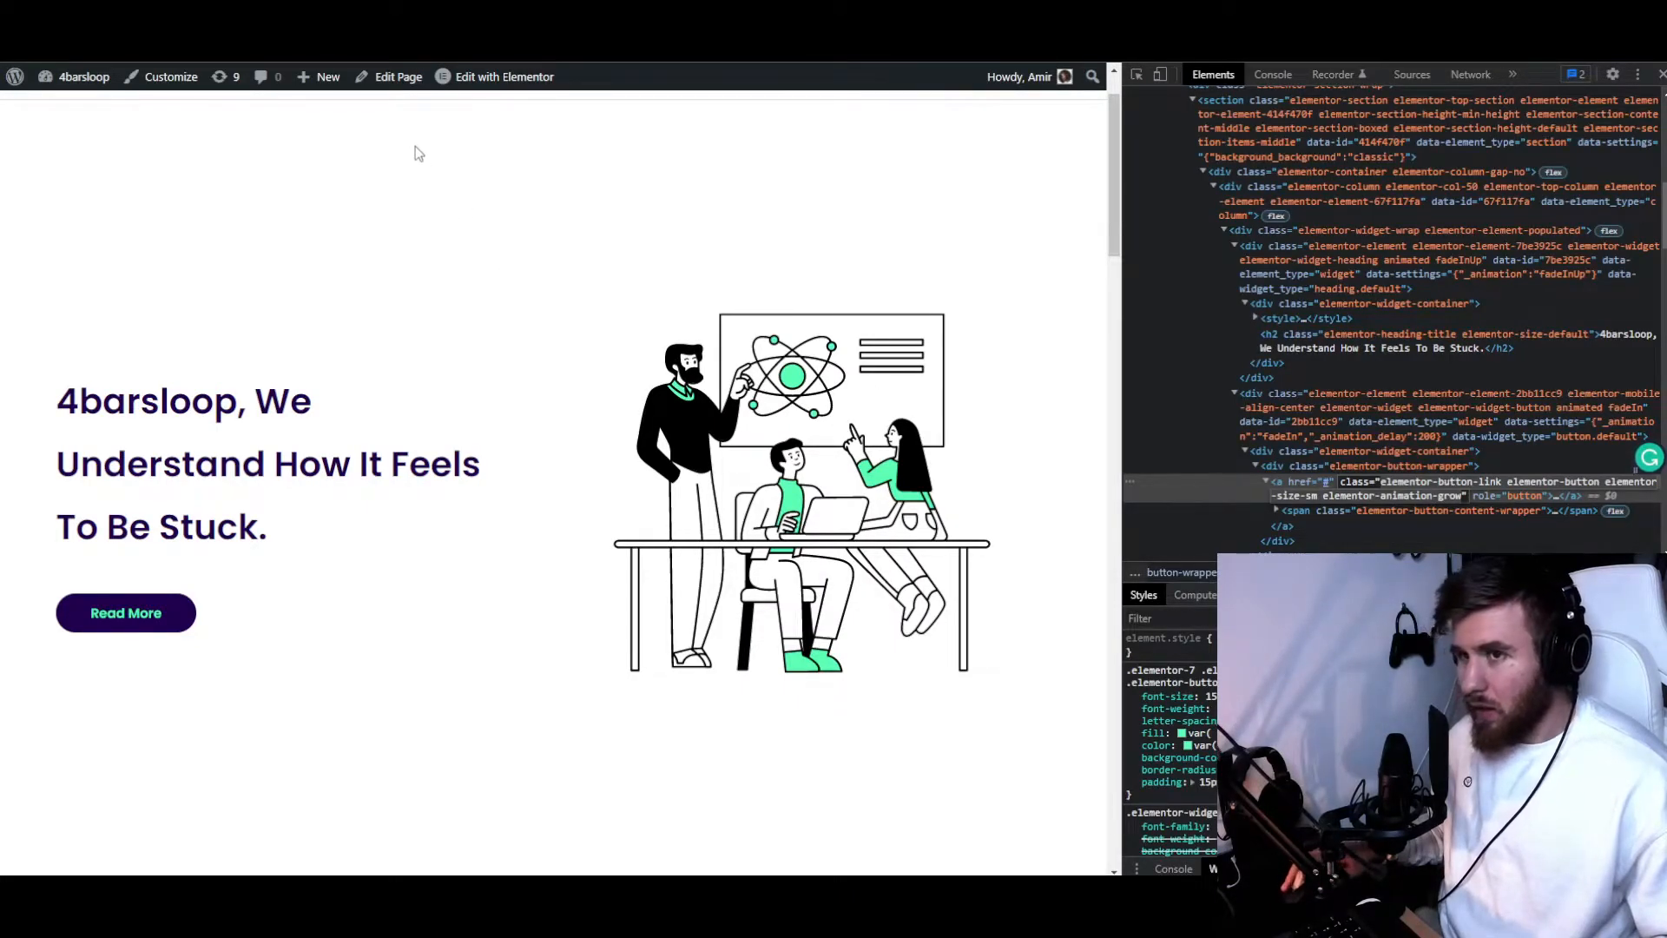
Edit the page in Elementor and give the Read More button a brighter purple background colour
left_click(503, 74)
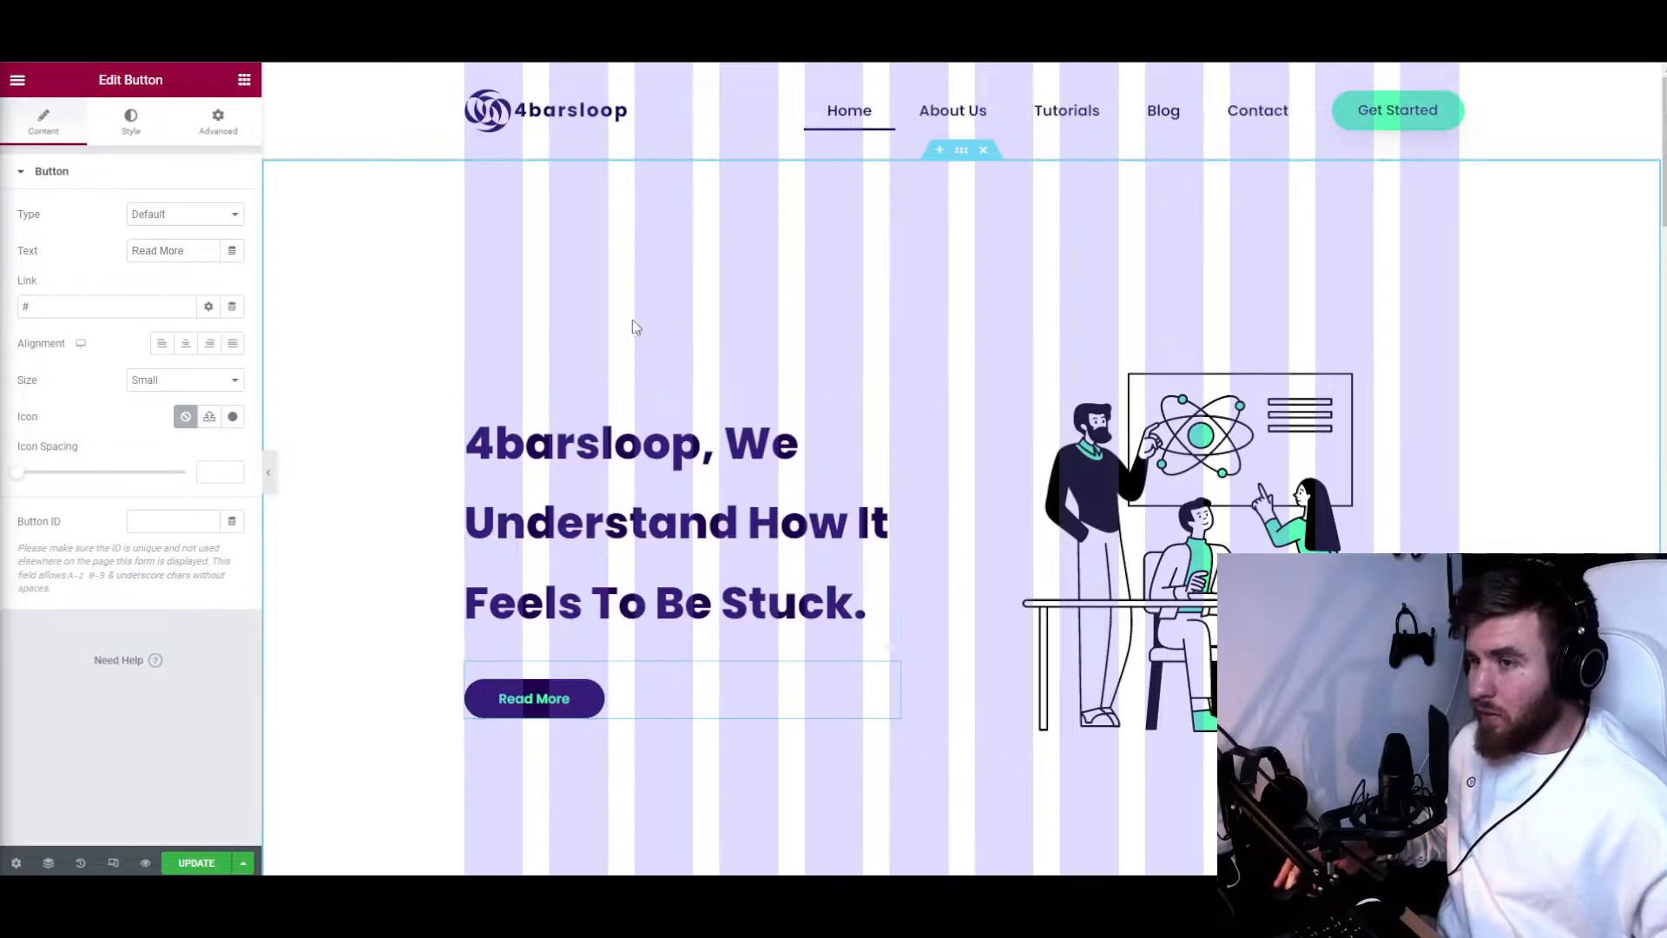
left_click(675, 521)
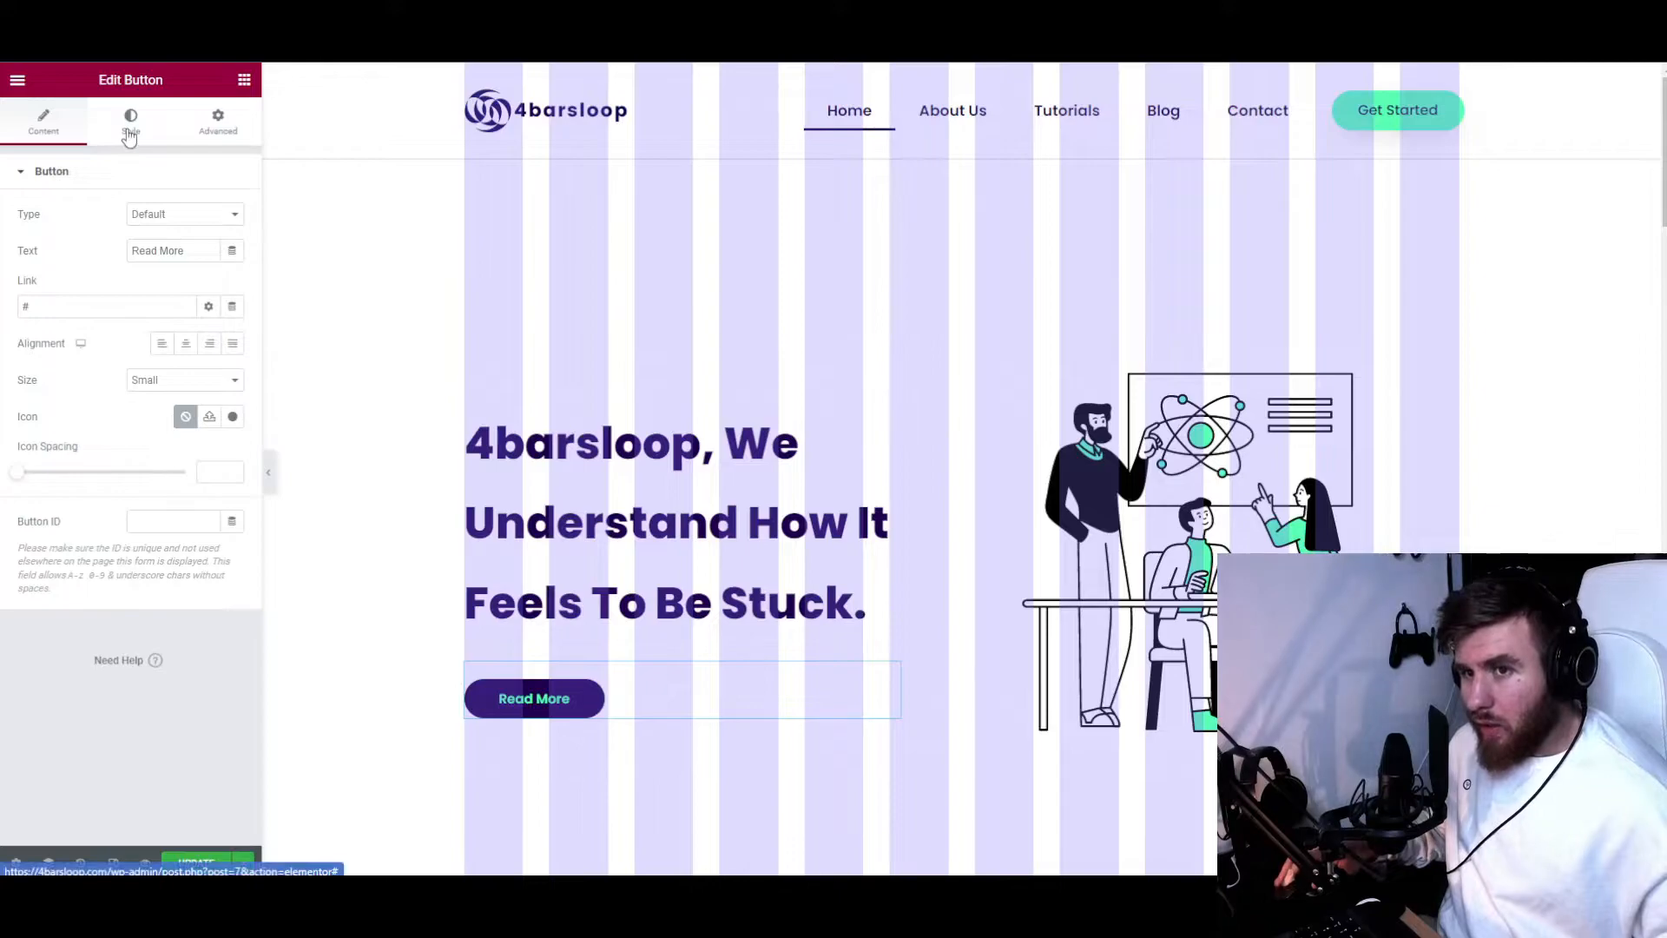
left_click(130, 120)
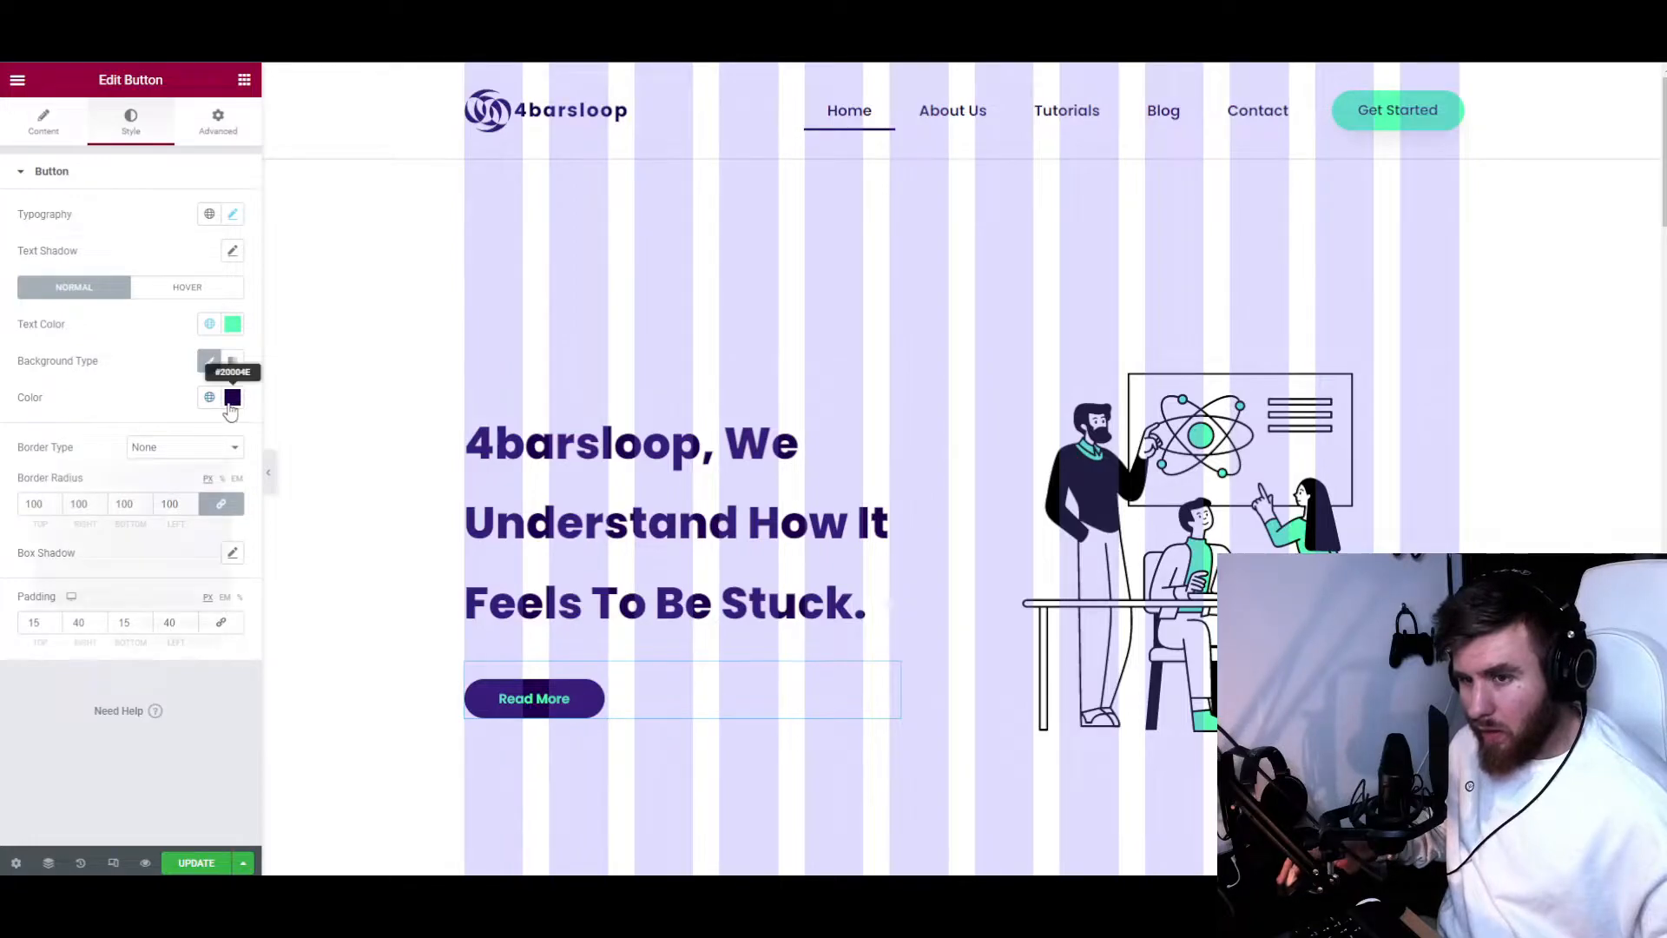
left_click(231, 396)
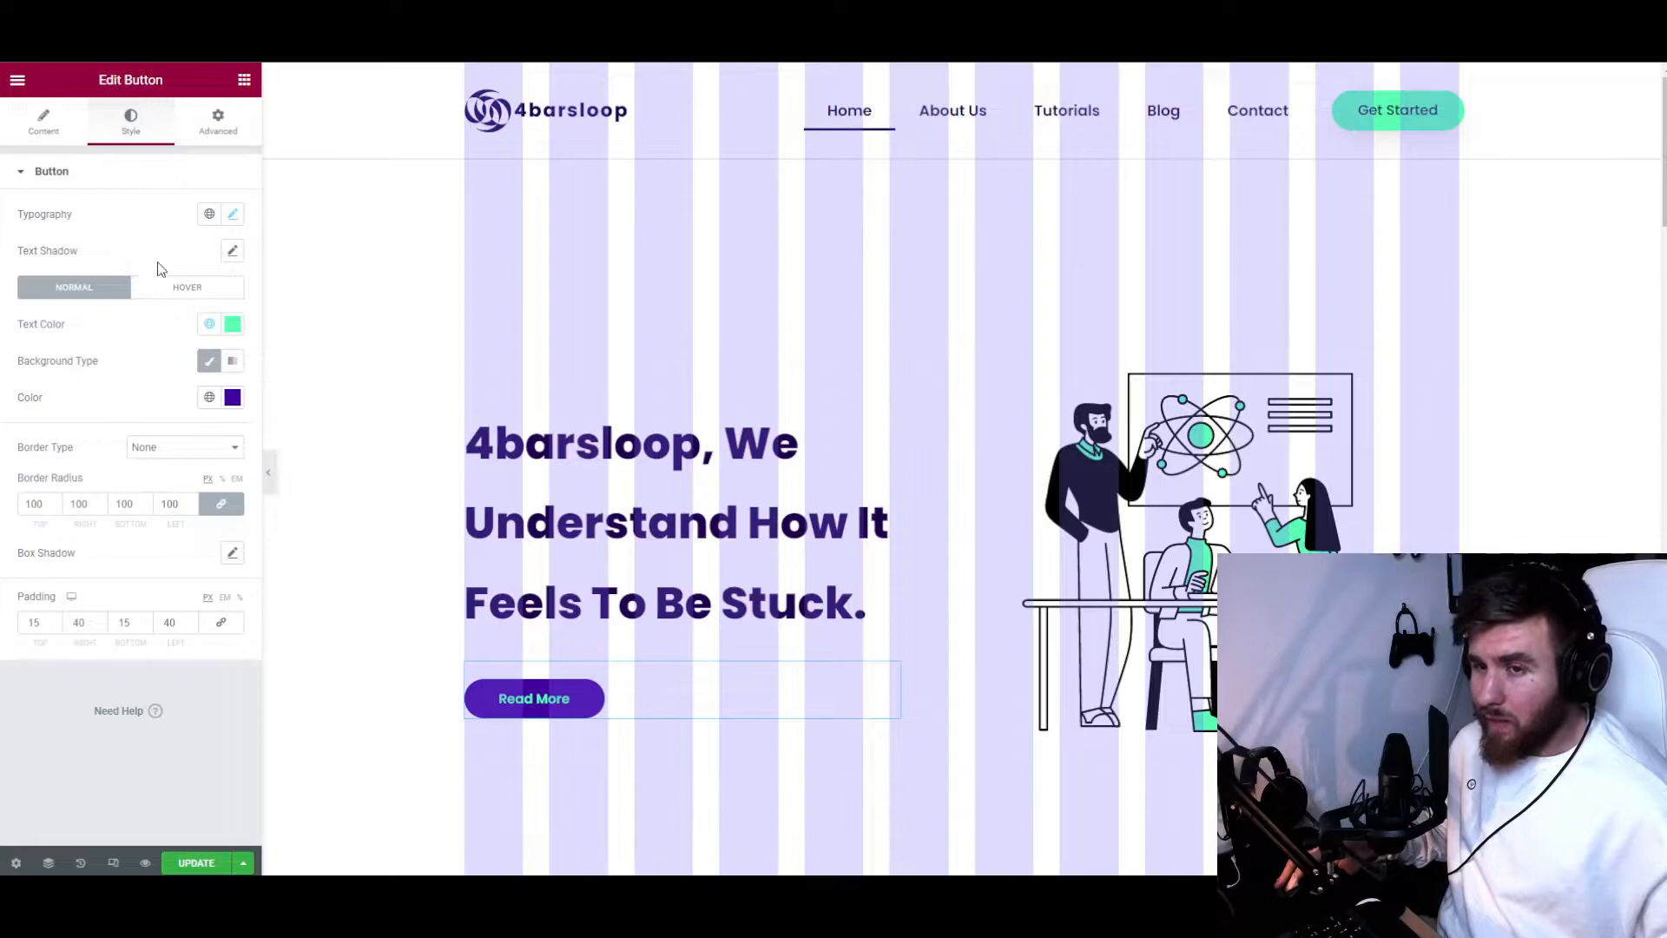
left_click(217, 120)
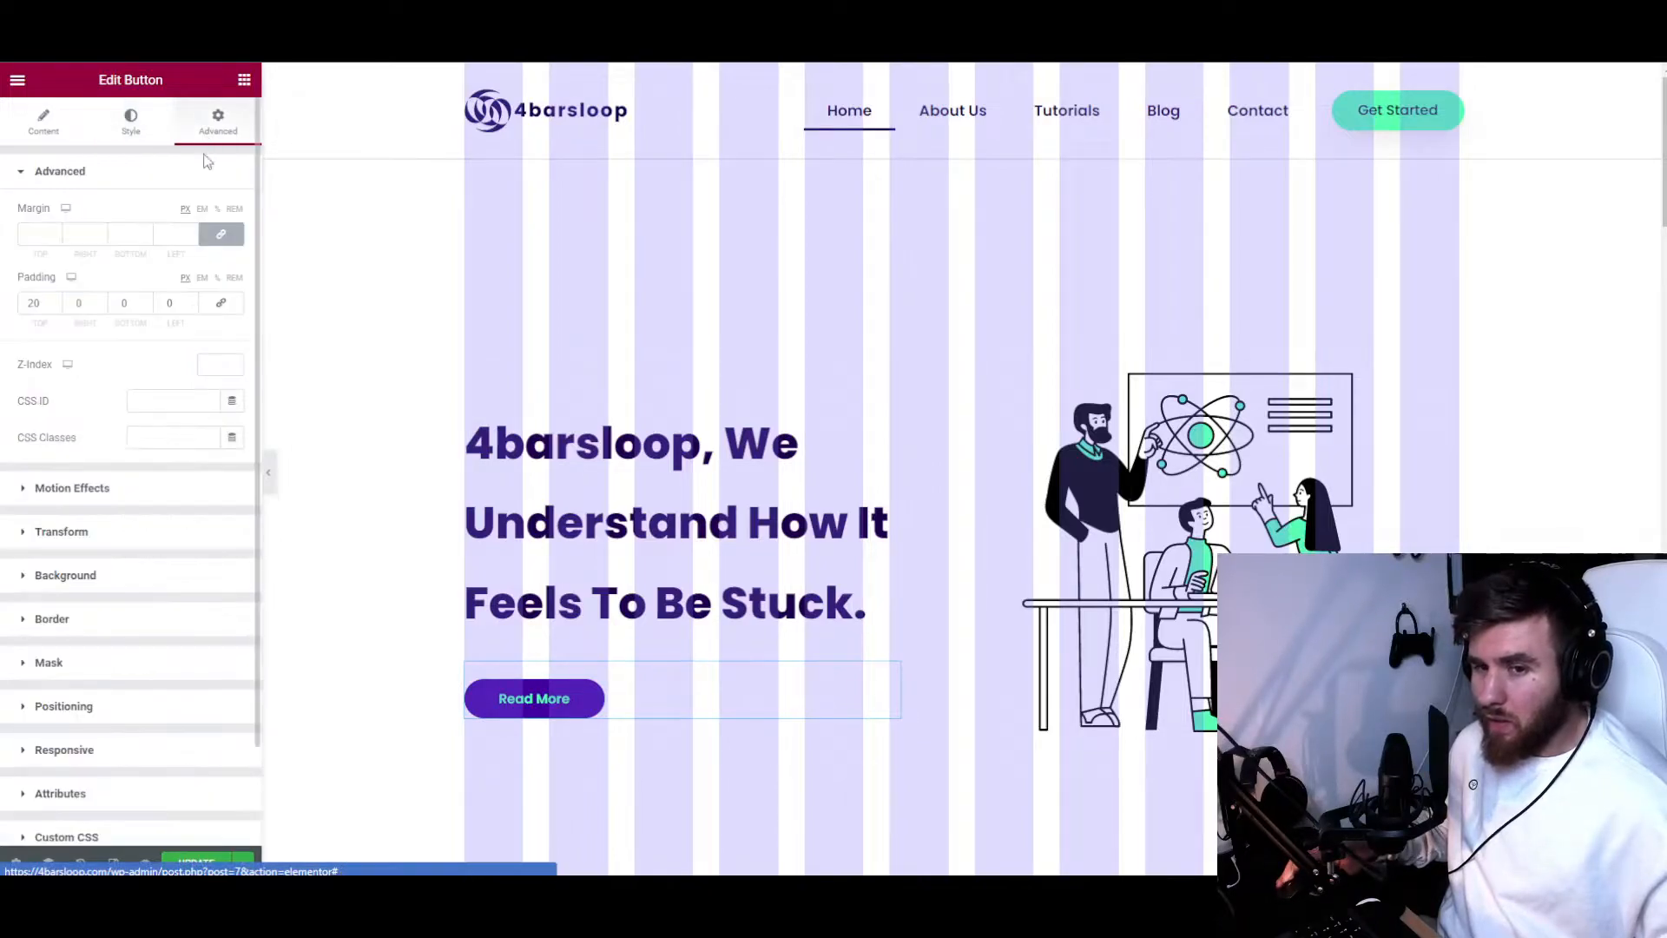
In the button's Custom CSS box, start drafting a 'selector { background… red }' rule
left_click(59, 171)
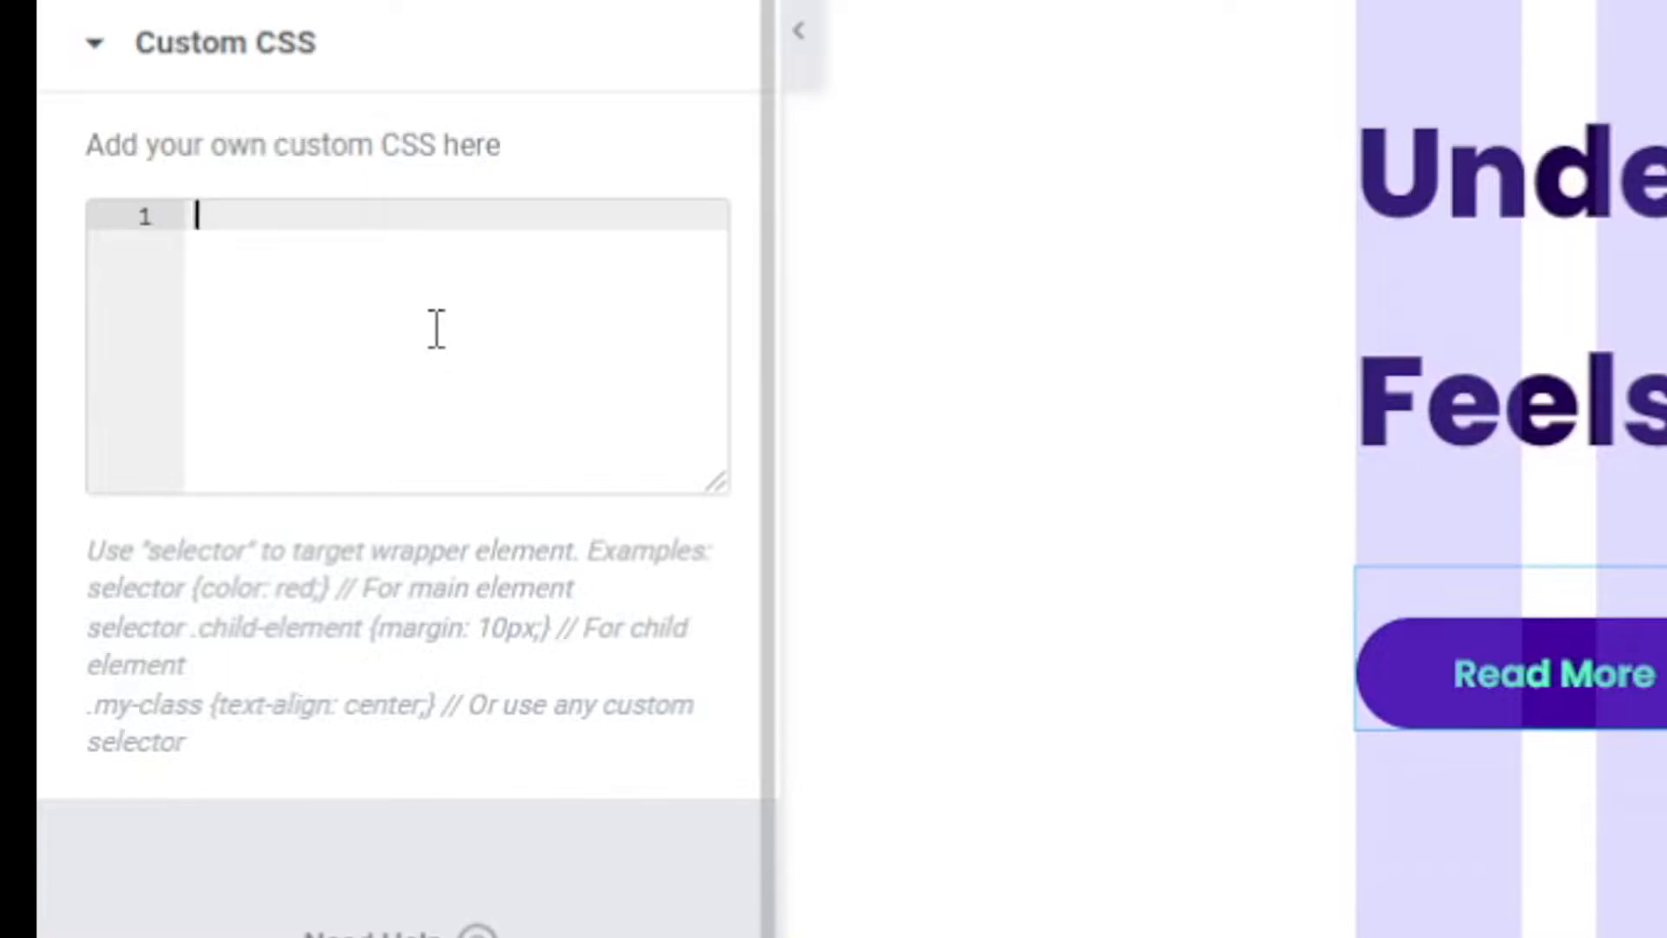
type("selector {")
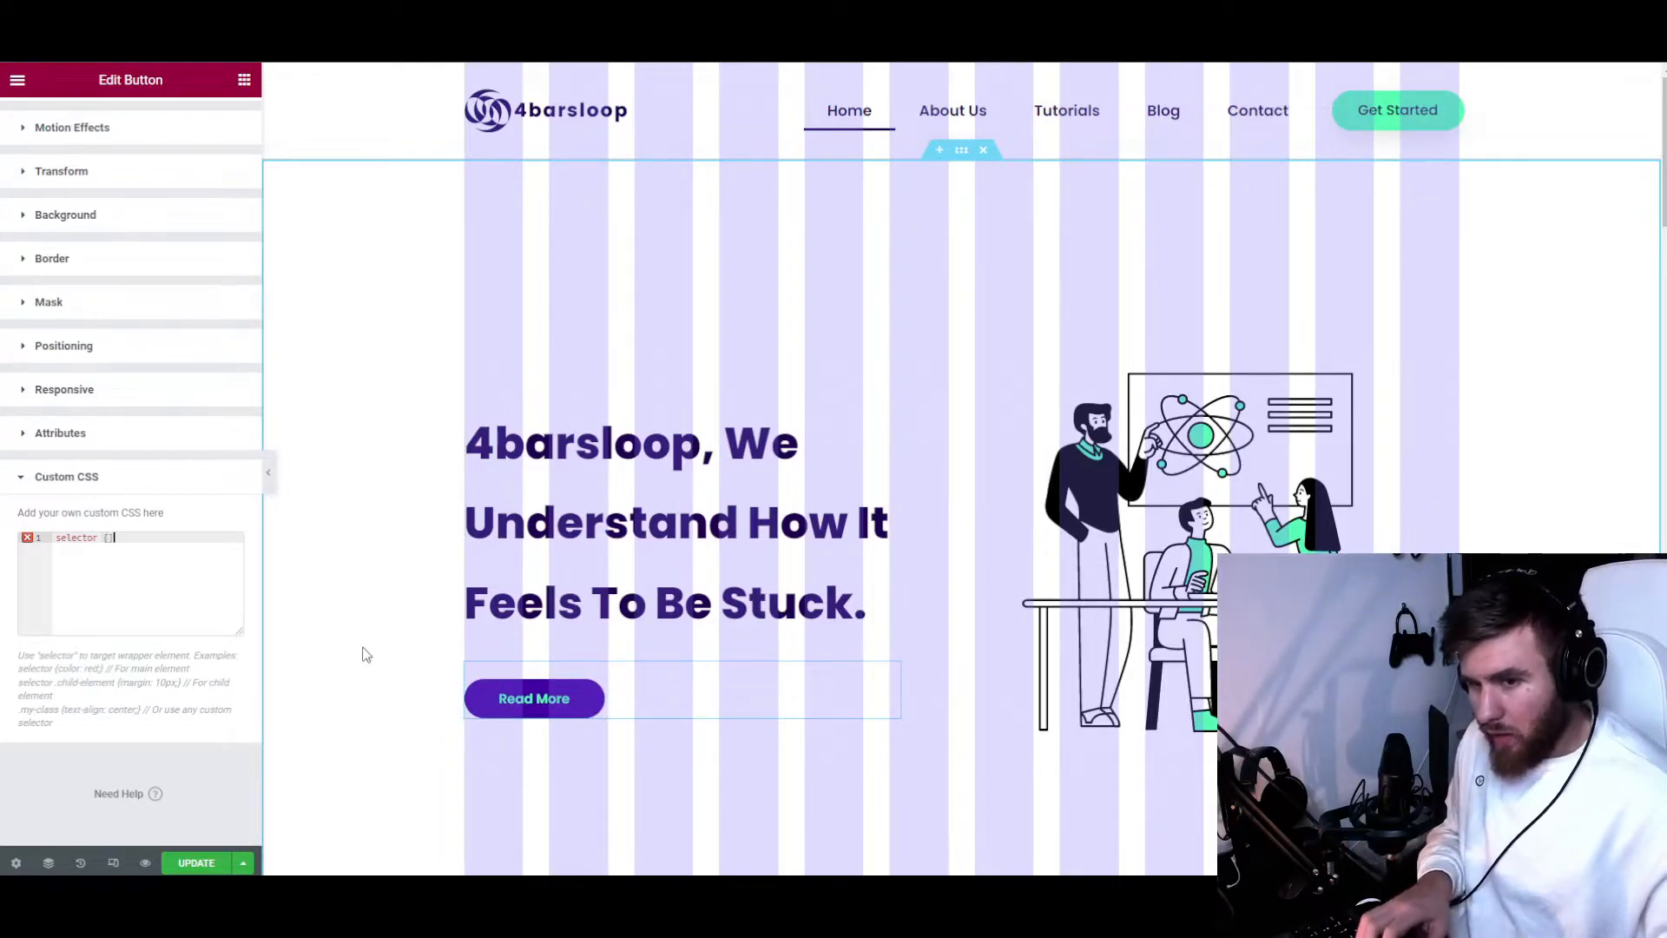
key("Enter")
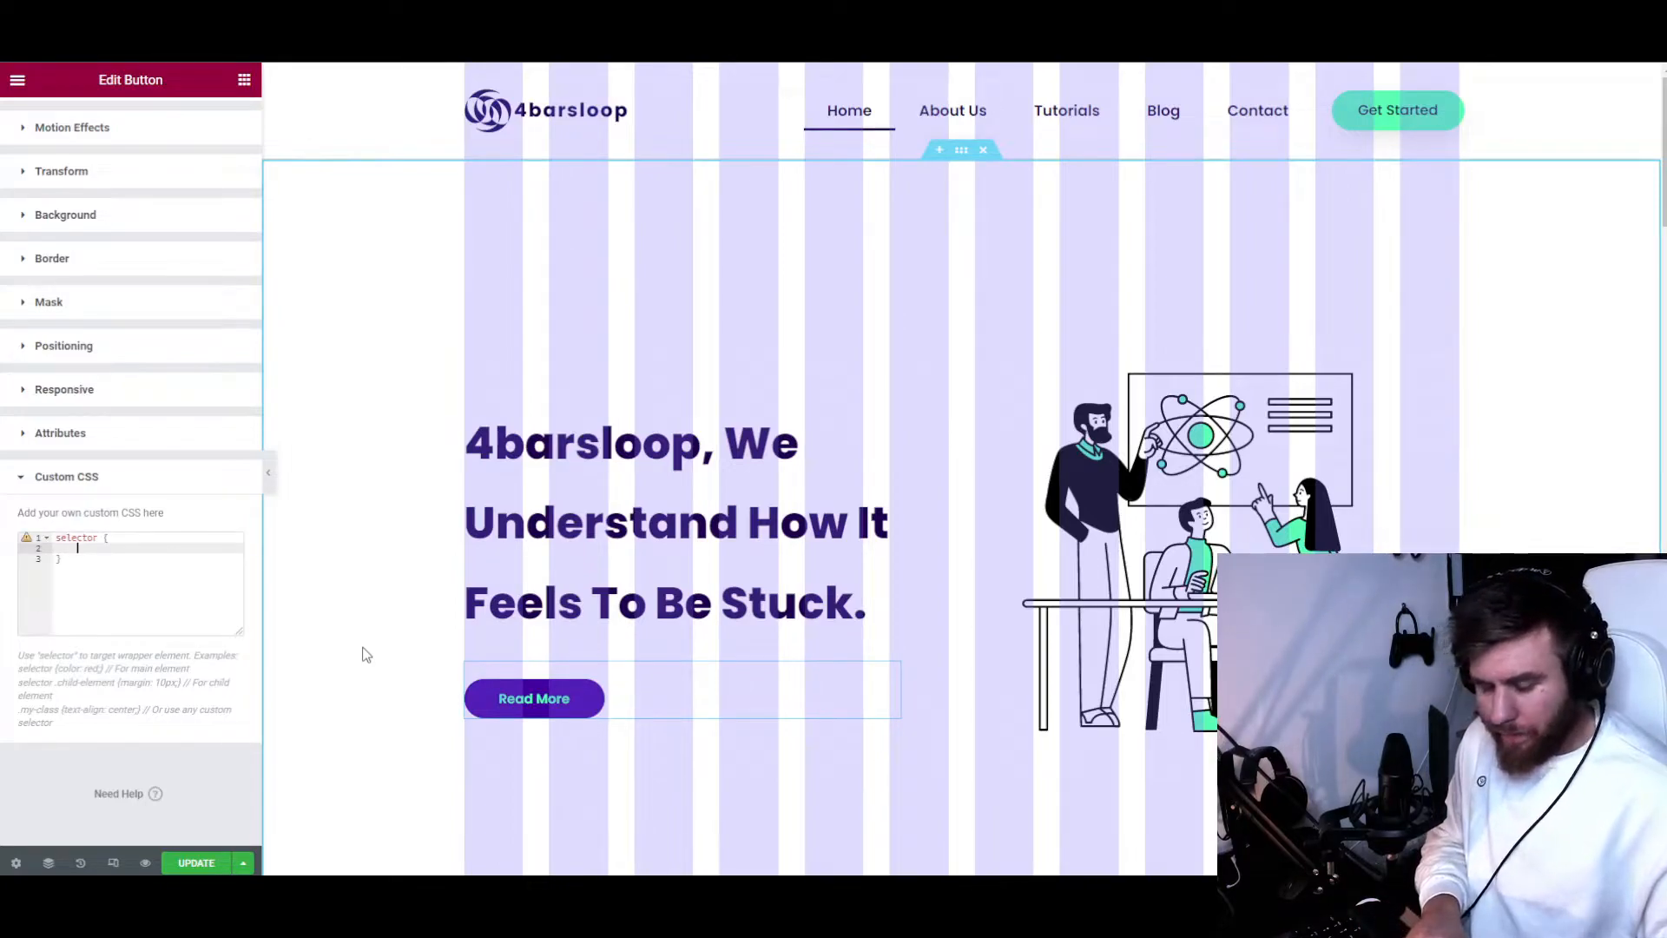
type("background-color:")
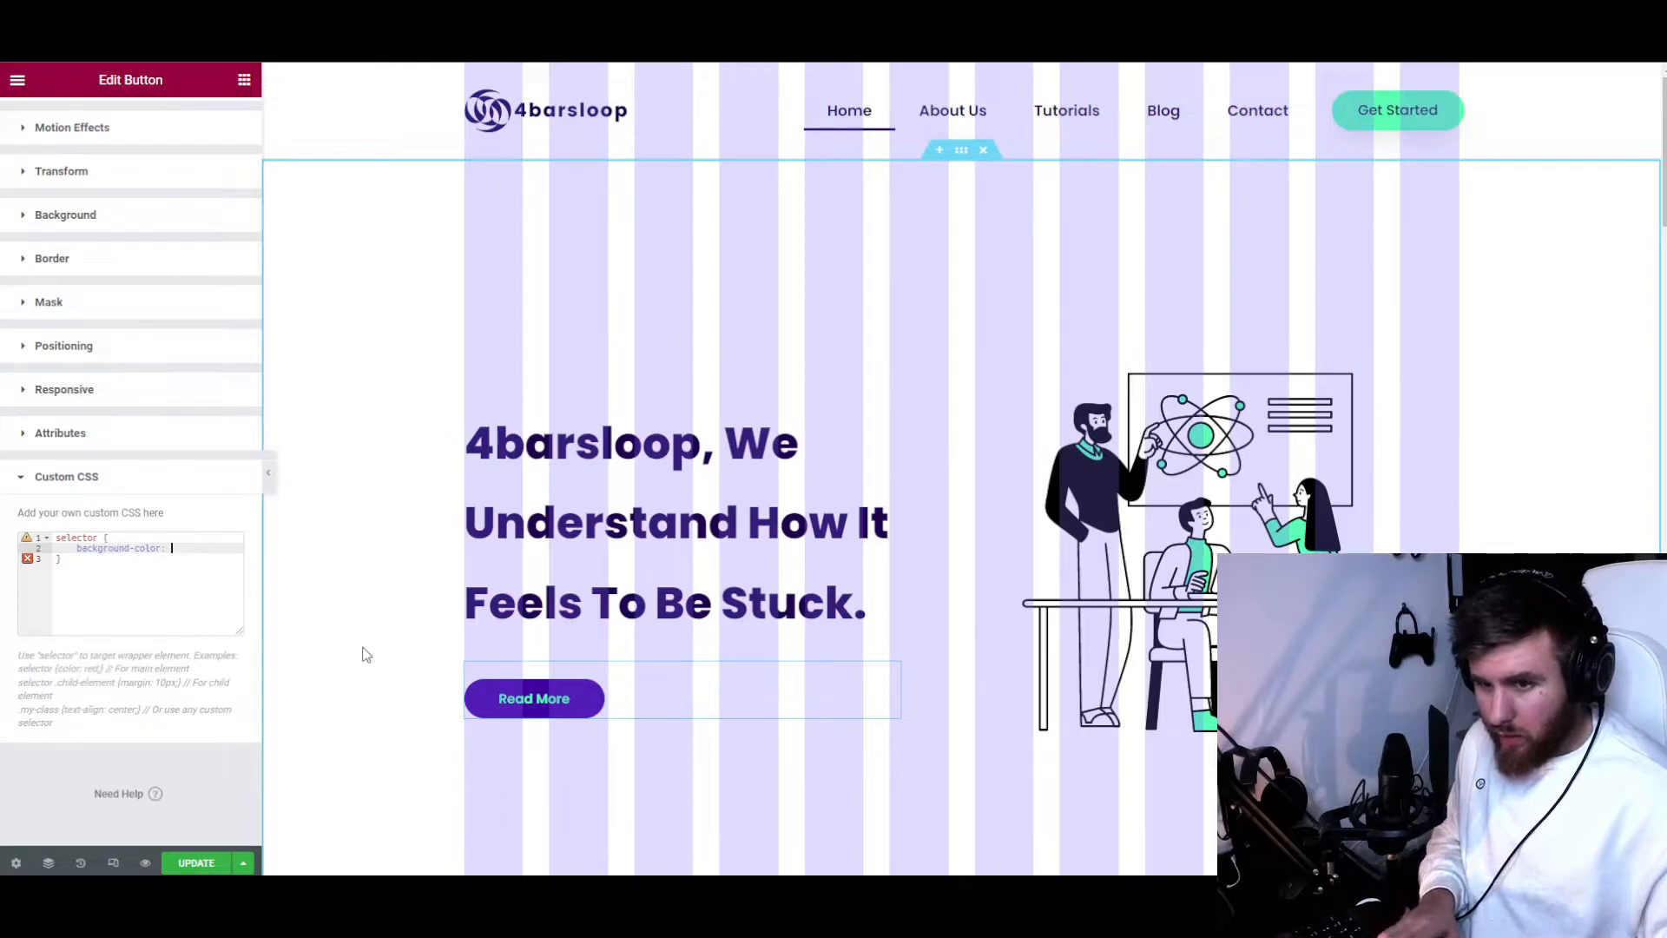
type("red")
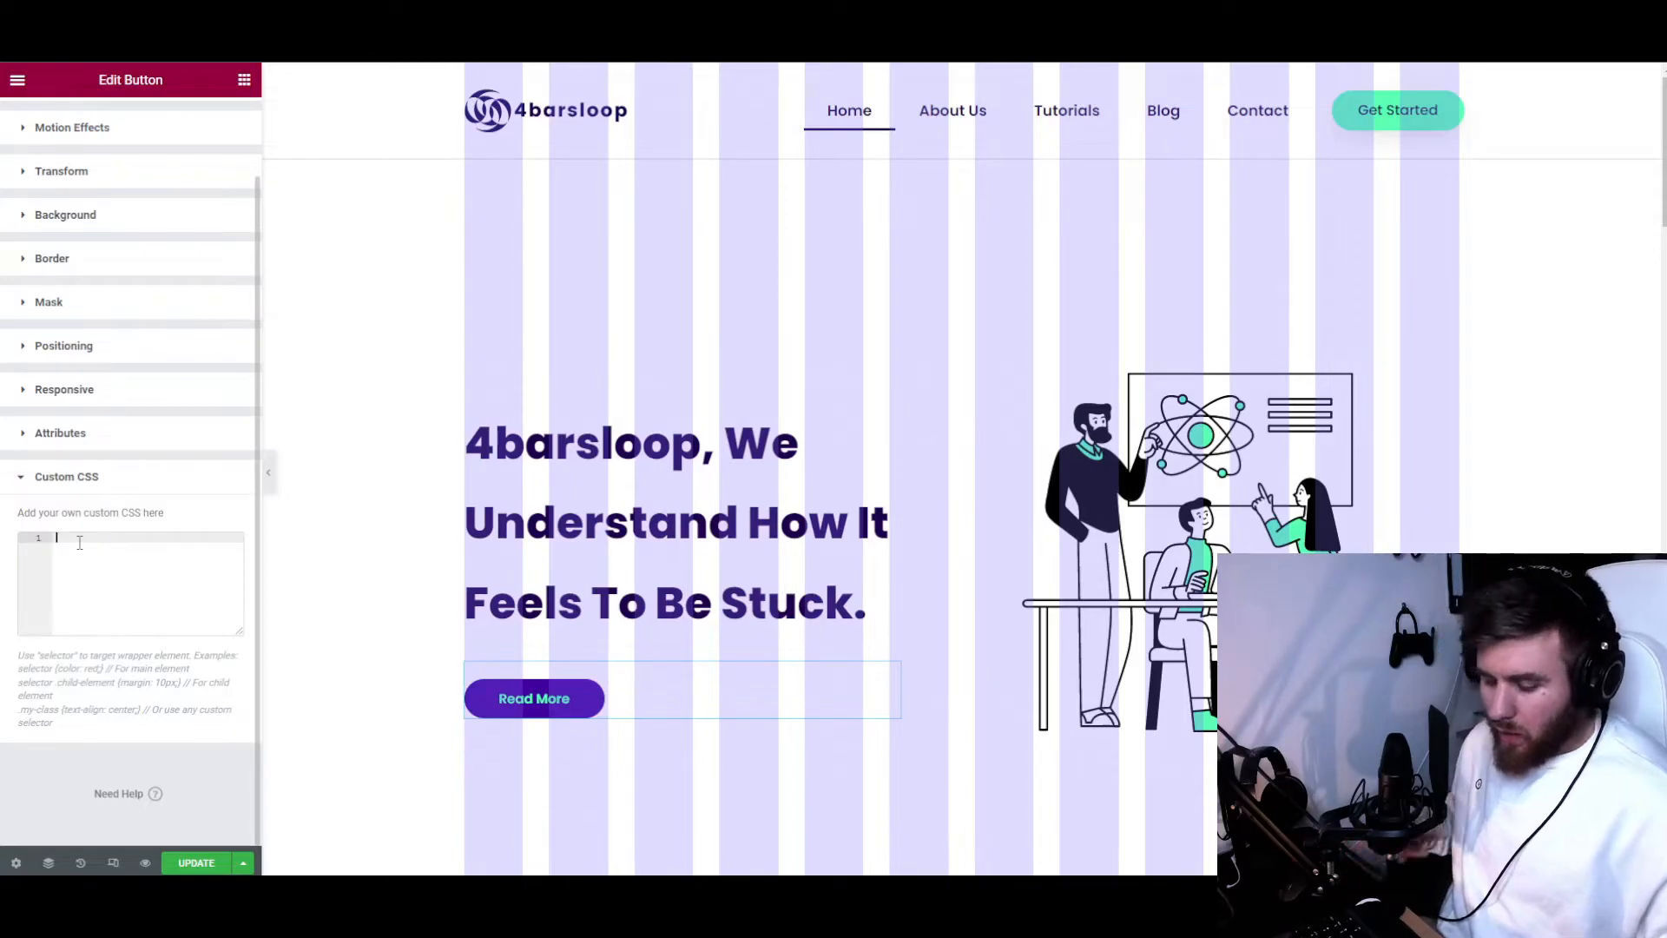
Write 'selector .elementor-button-link { background: red; }', trimming the extra class names
type("selector")
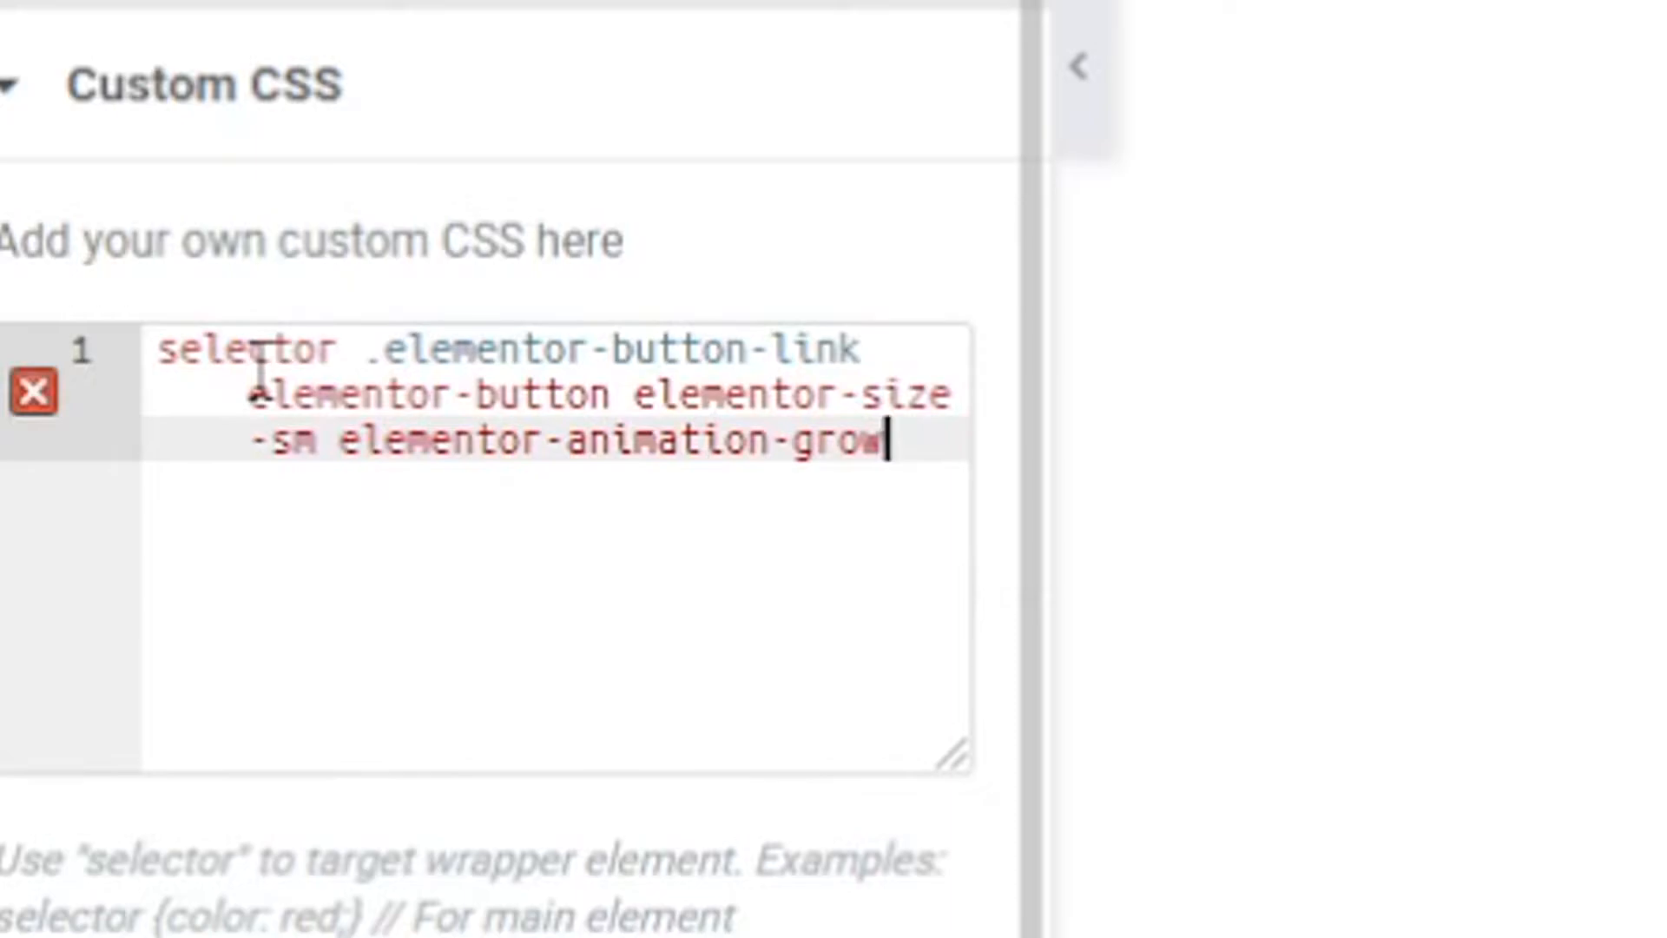
left_click_drag(361, 394, 877, 441)
type("{")
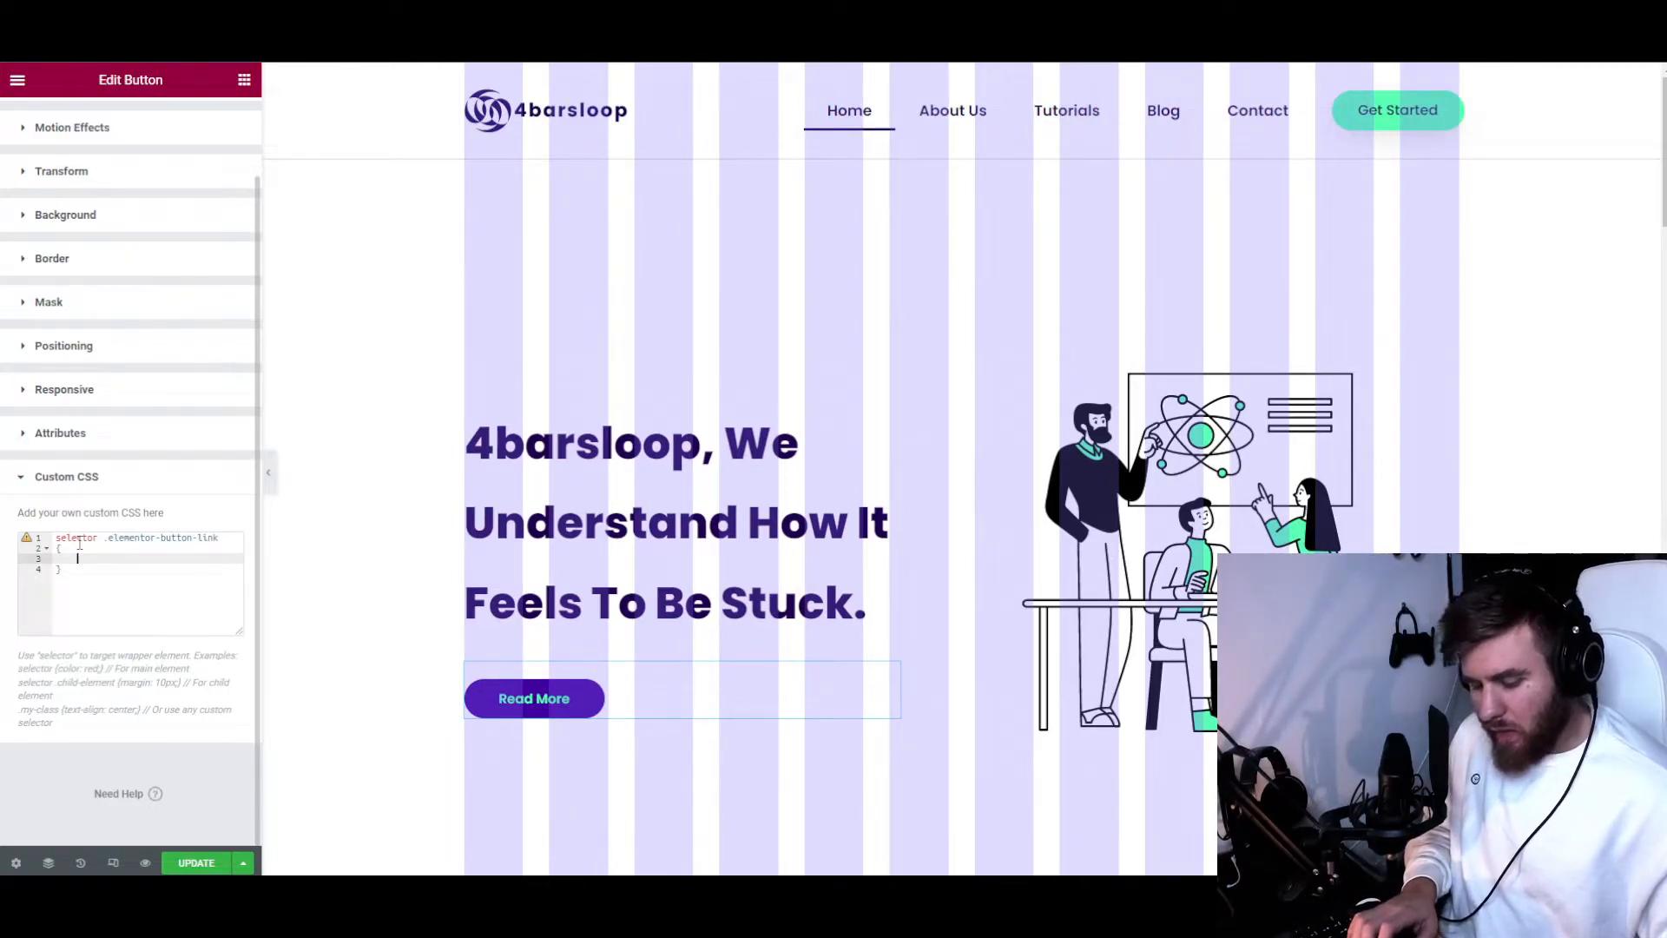
type("back")
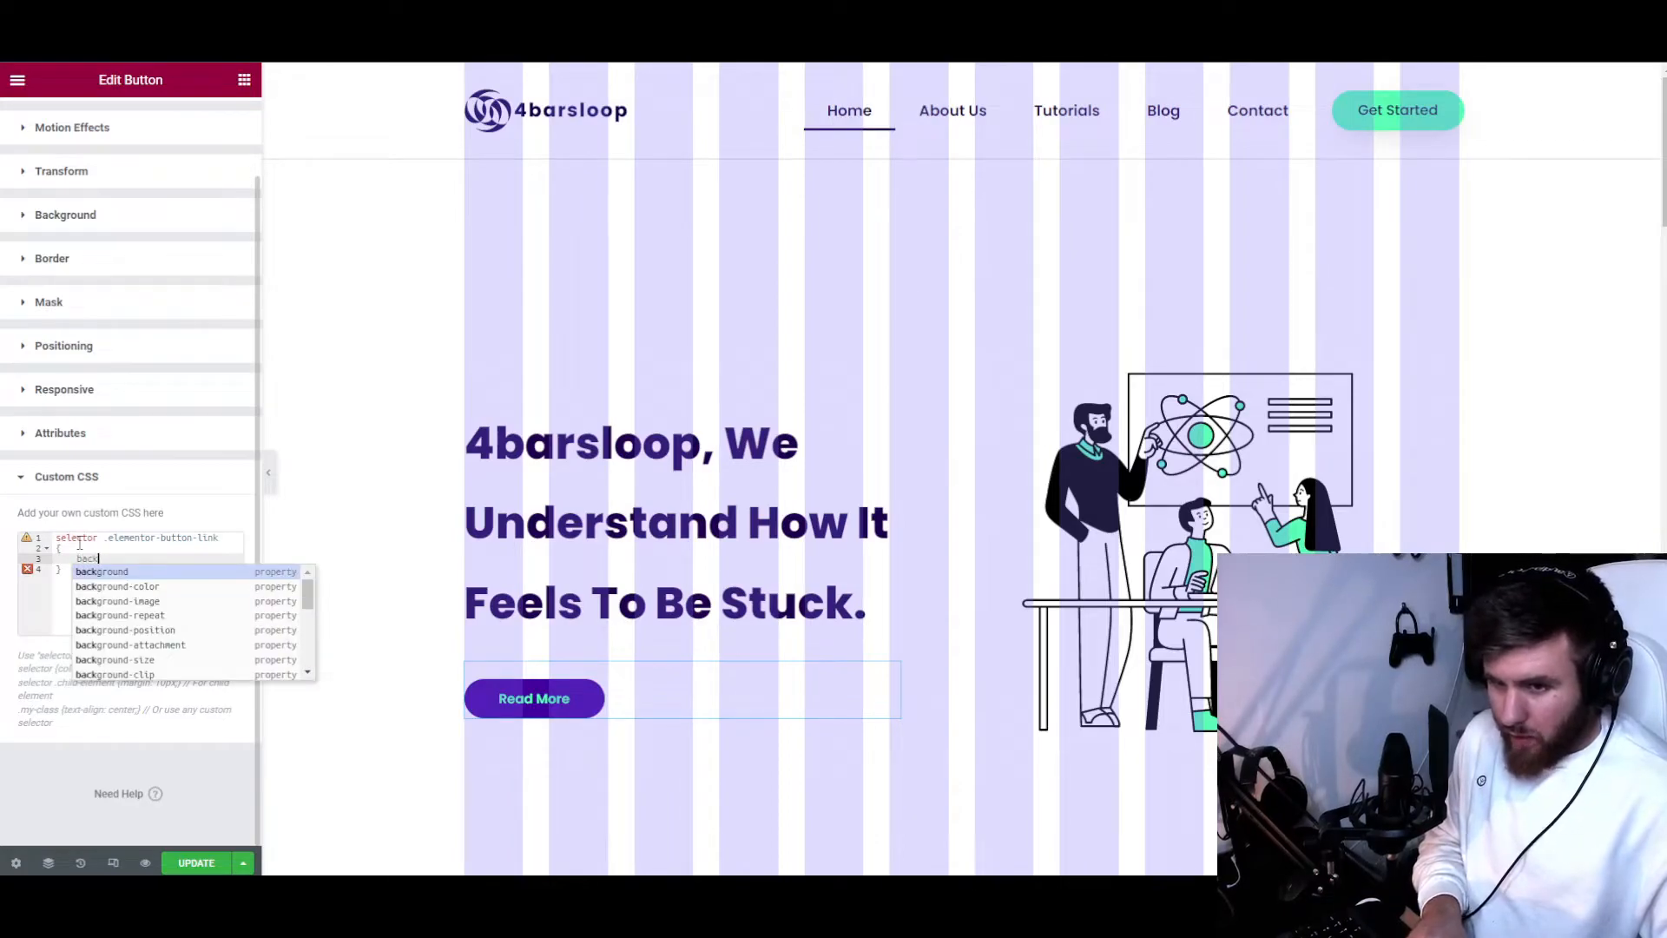
type("background: red")
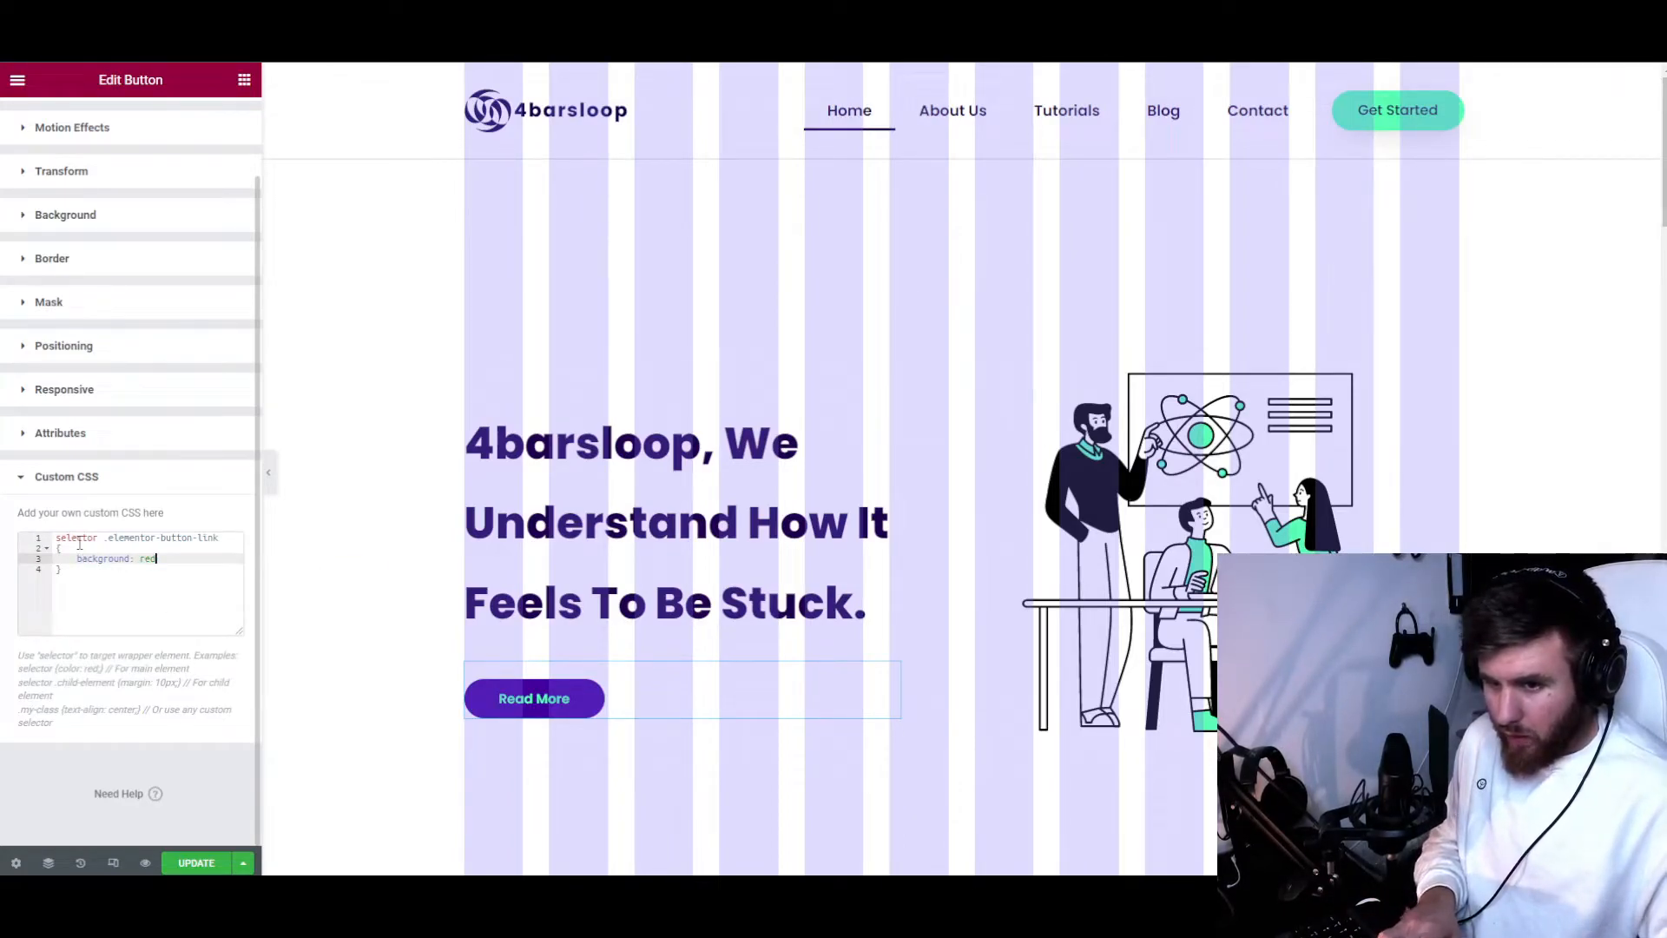
type(";")
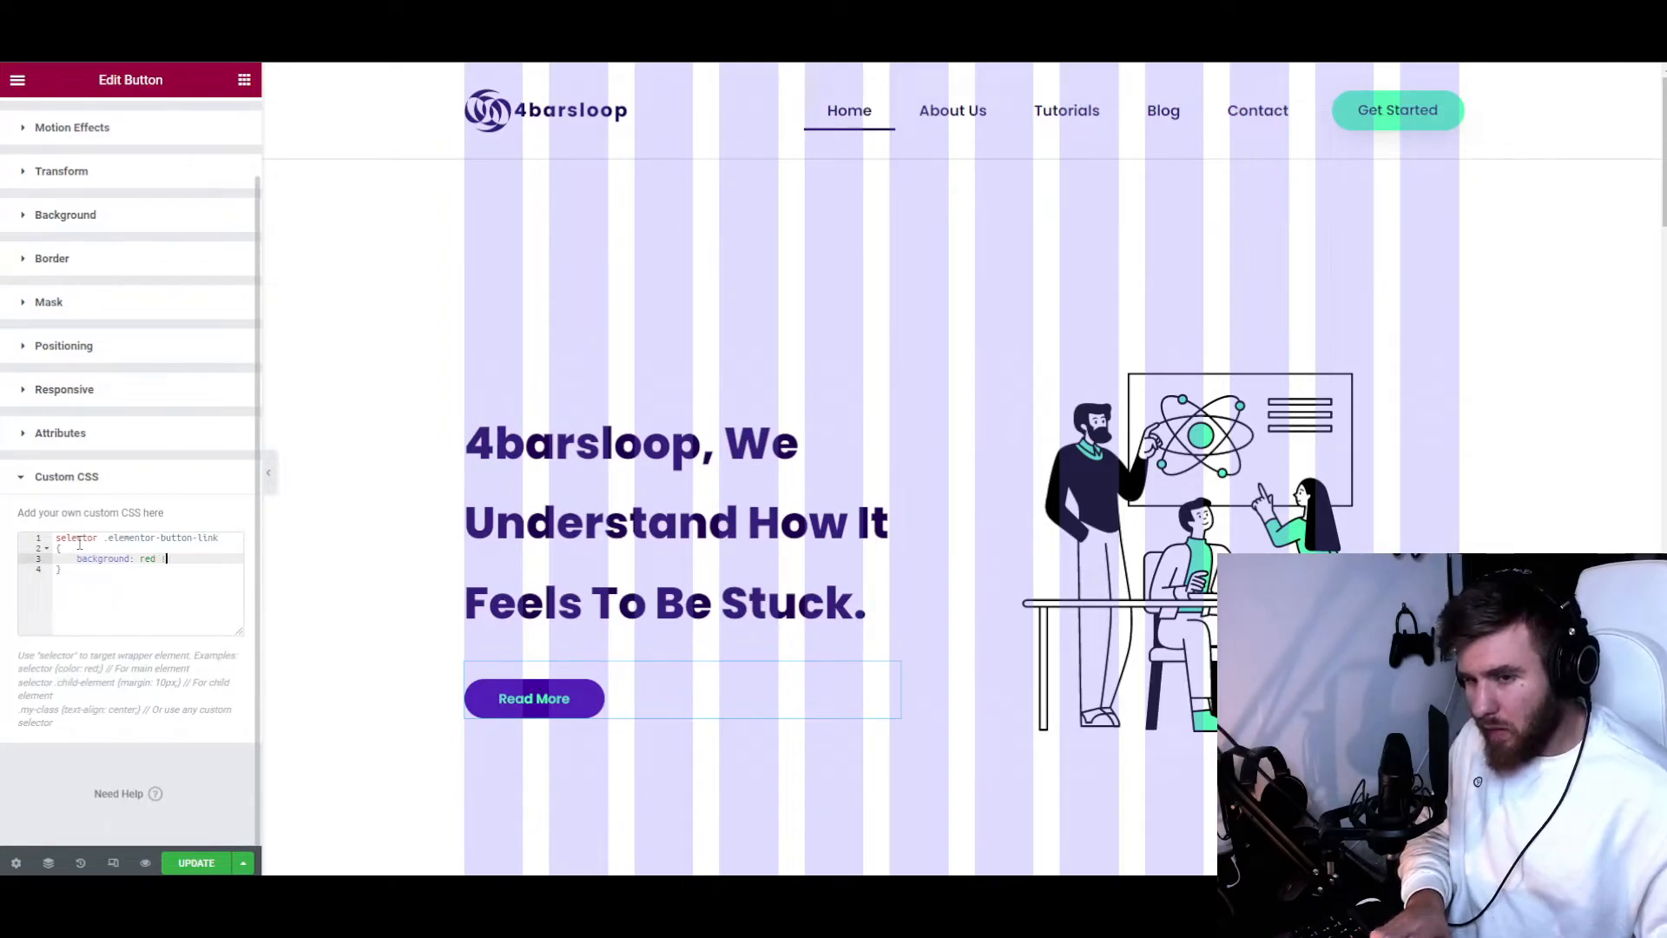
Change the rule to 'background: blue !important' and scroll down to the Unlock The Fear icon box
type("!important")
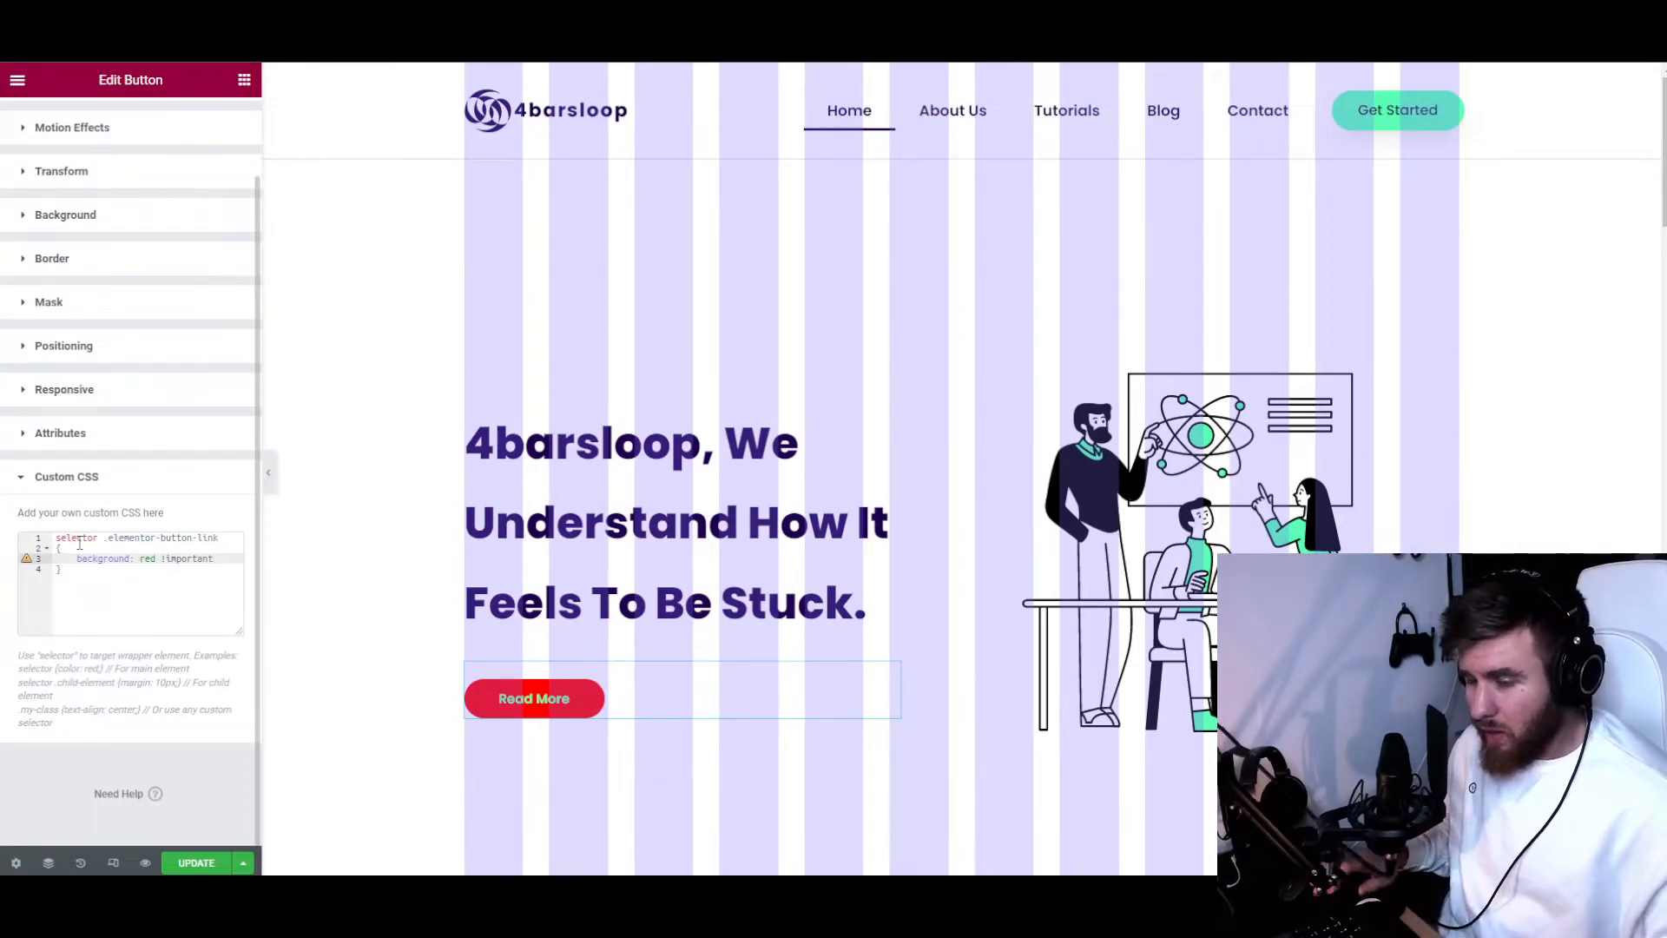
left_click(533, 698)
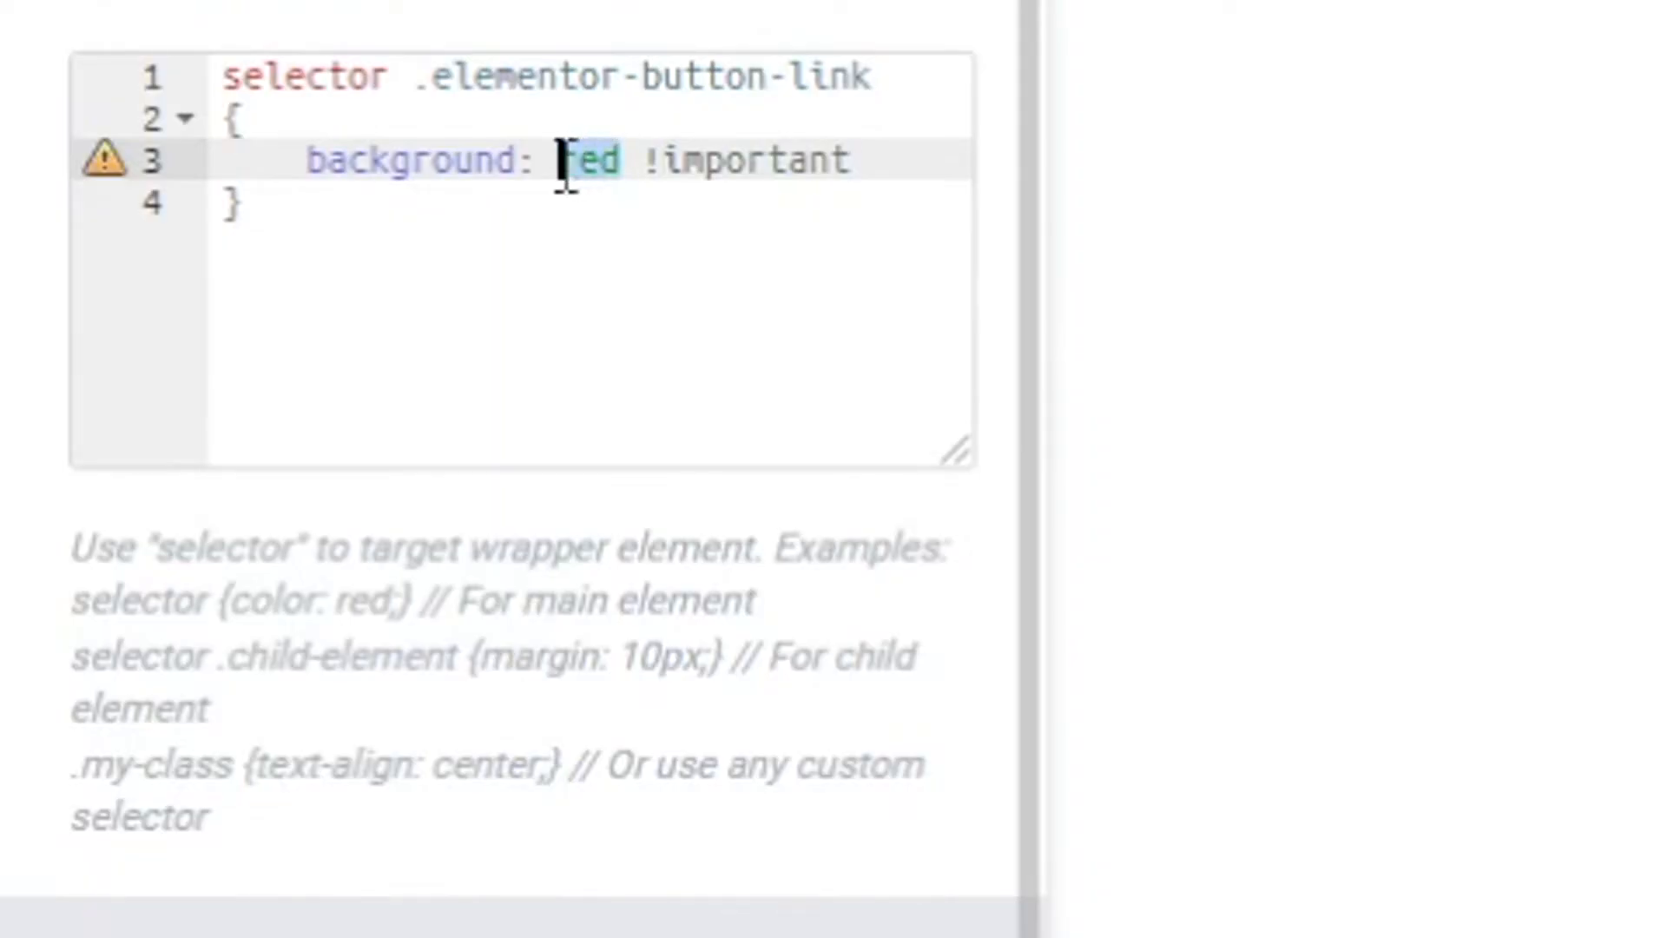
type("blue")
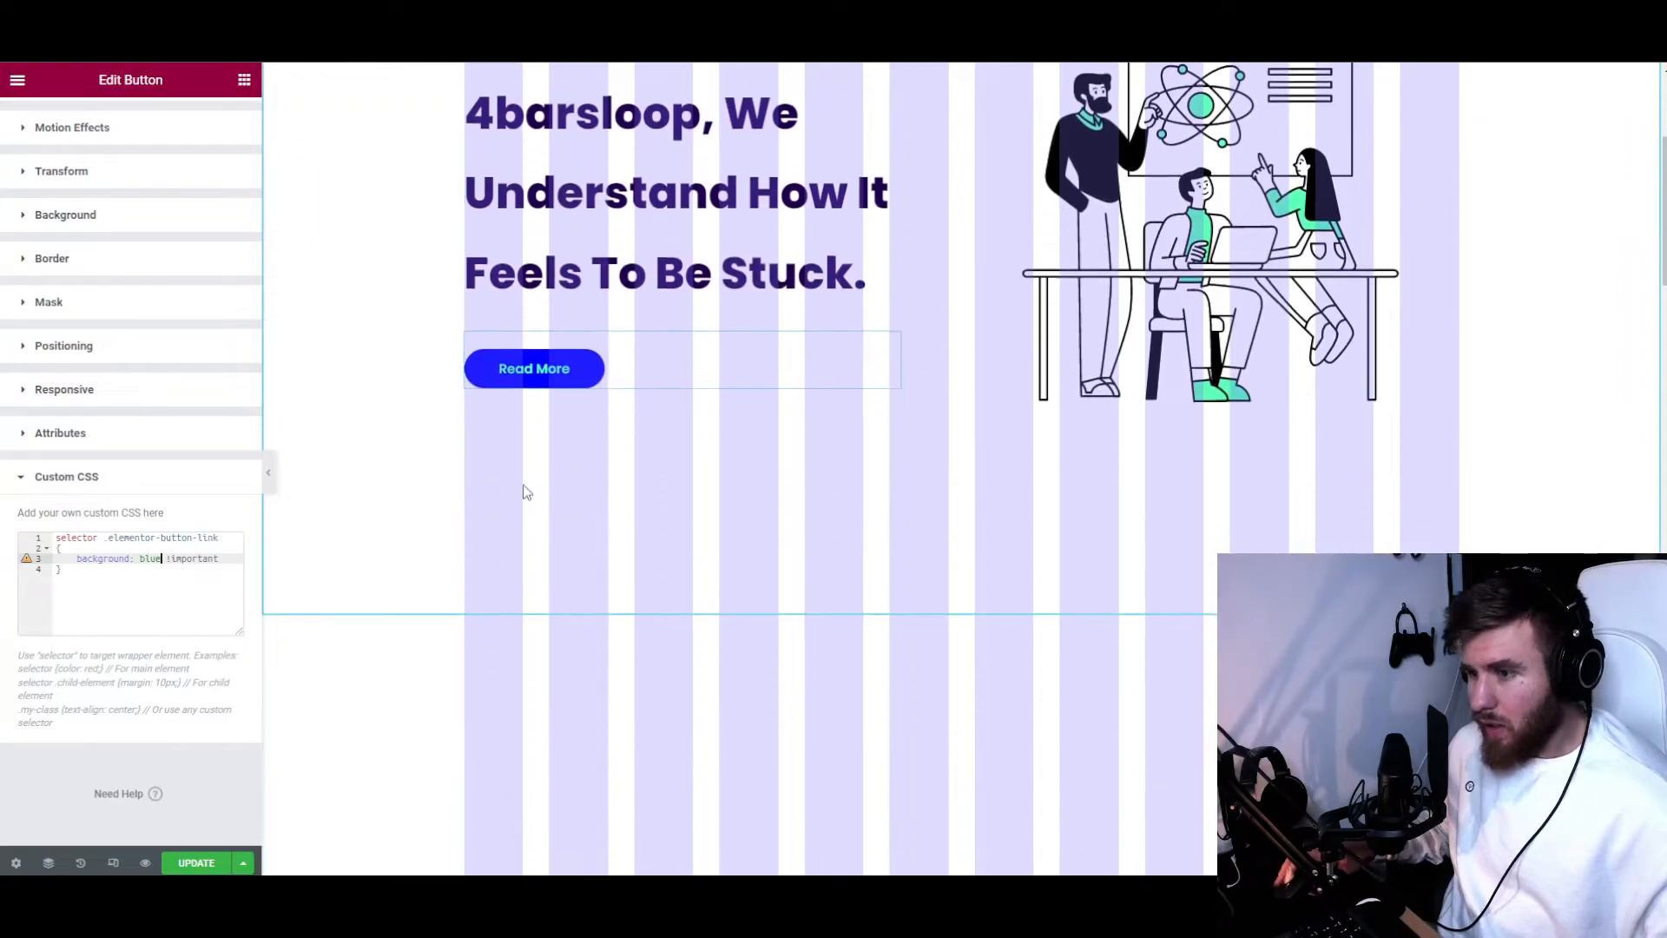
scroll("down", 3)
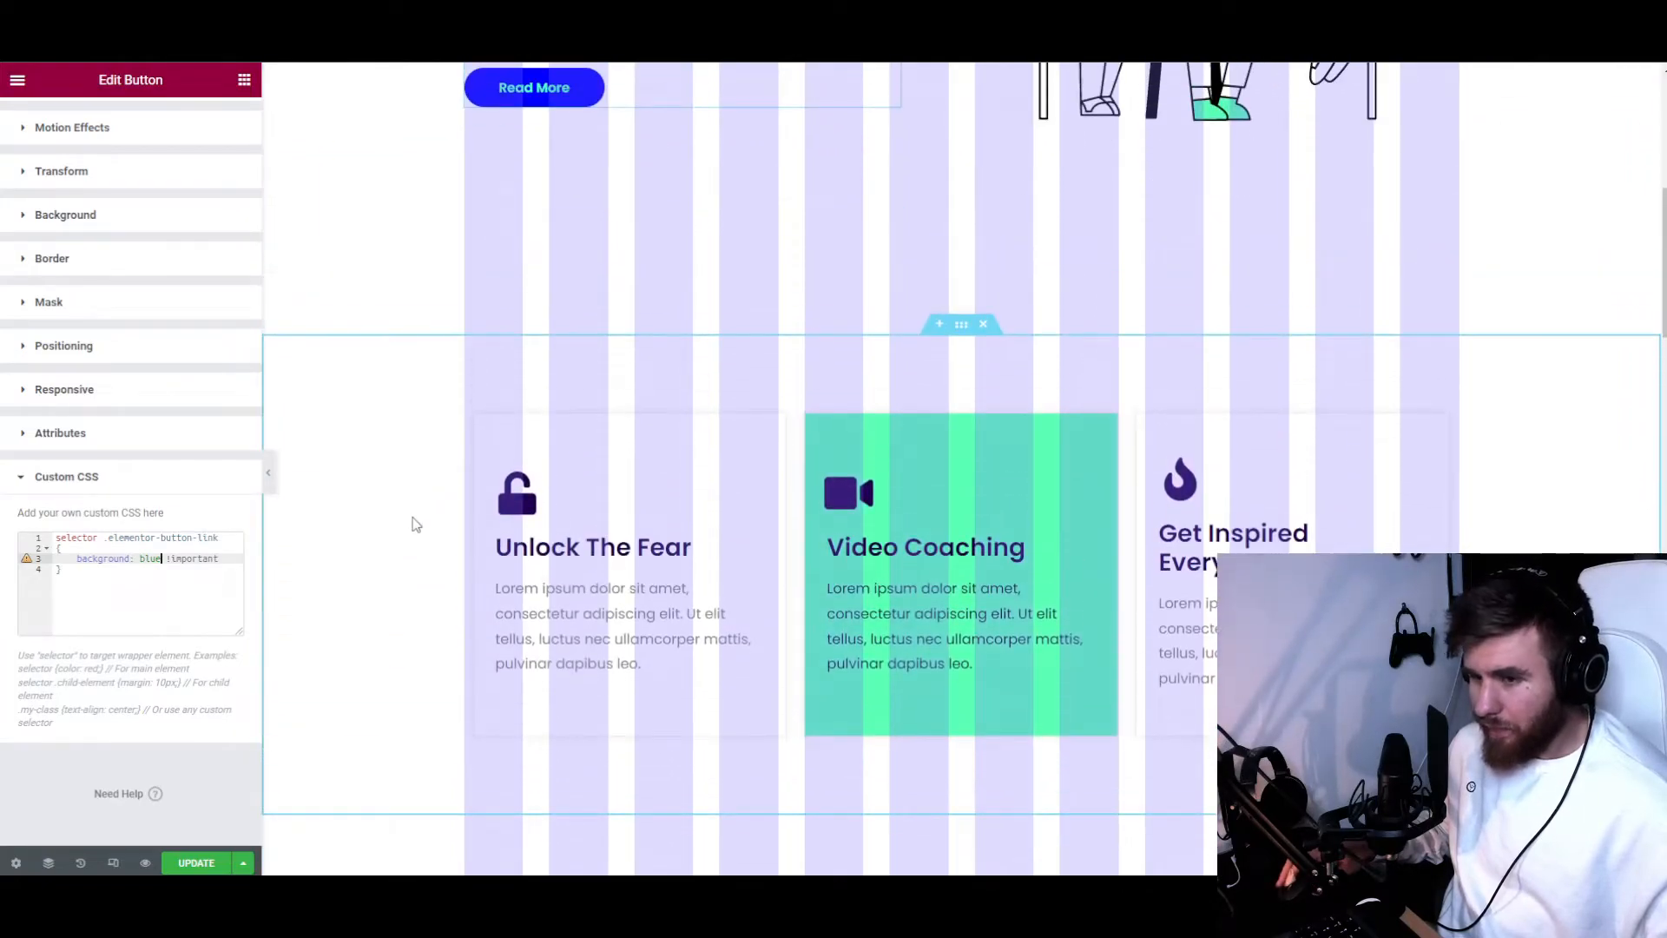
scroll("down", 3)
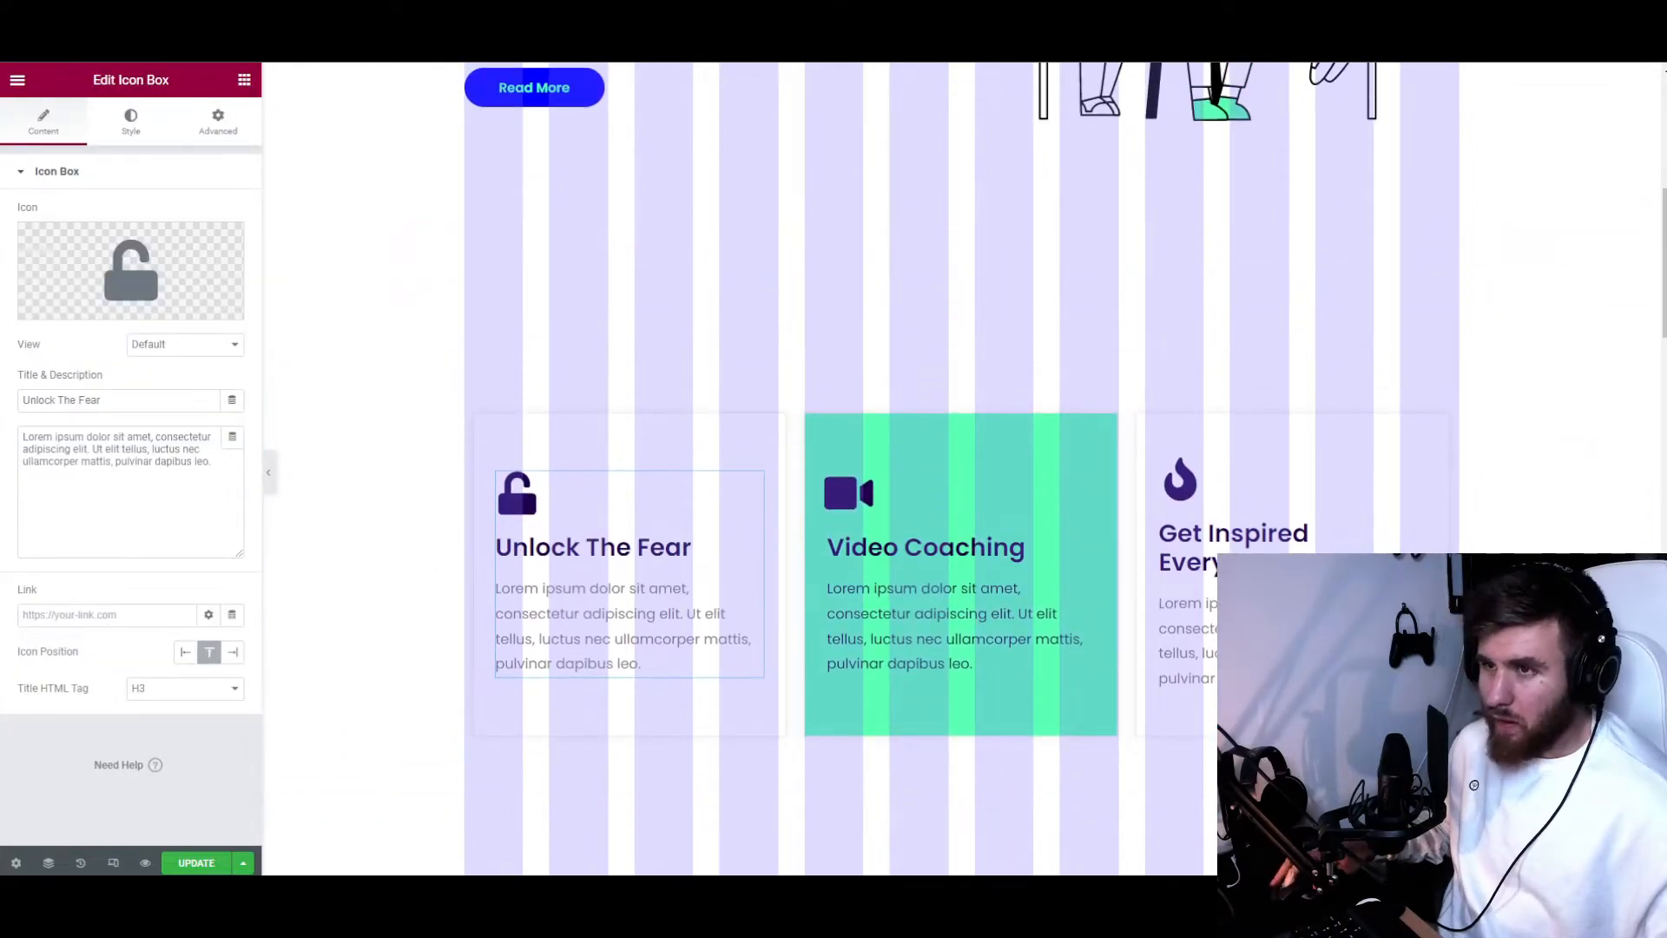
Inspect the unlock icon to reveal its span with the elementor-icon class
right_click(925, 547)
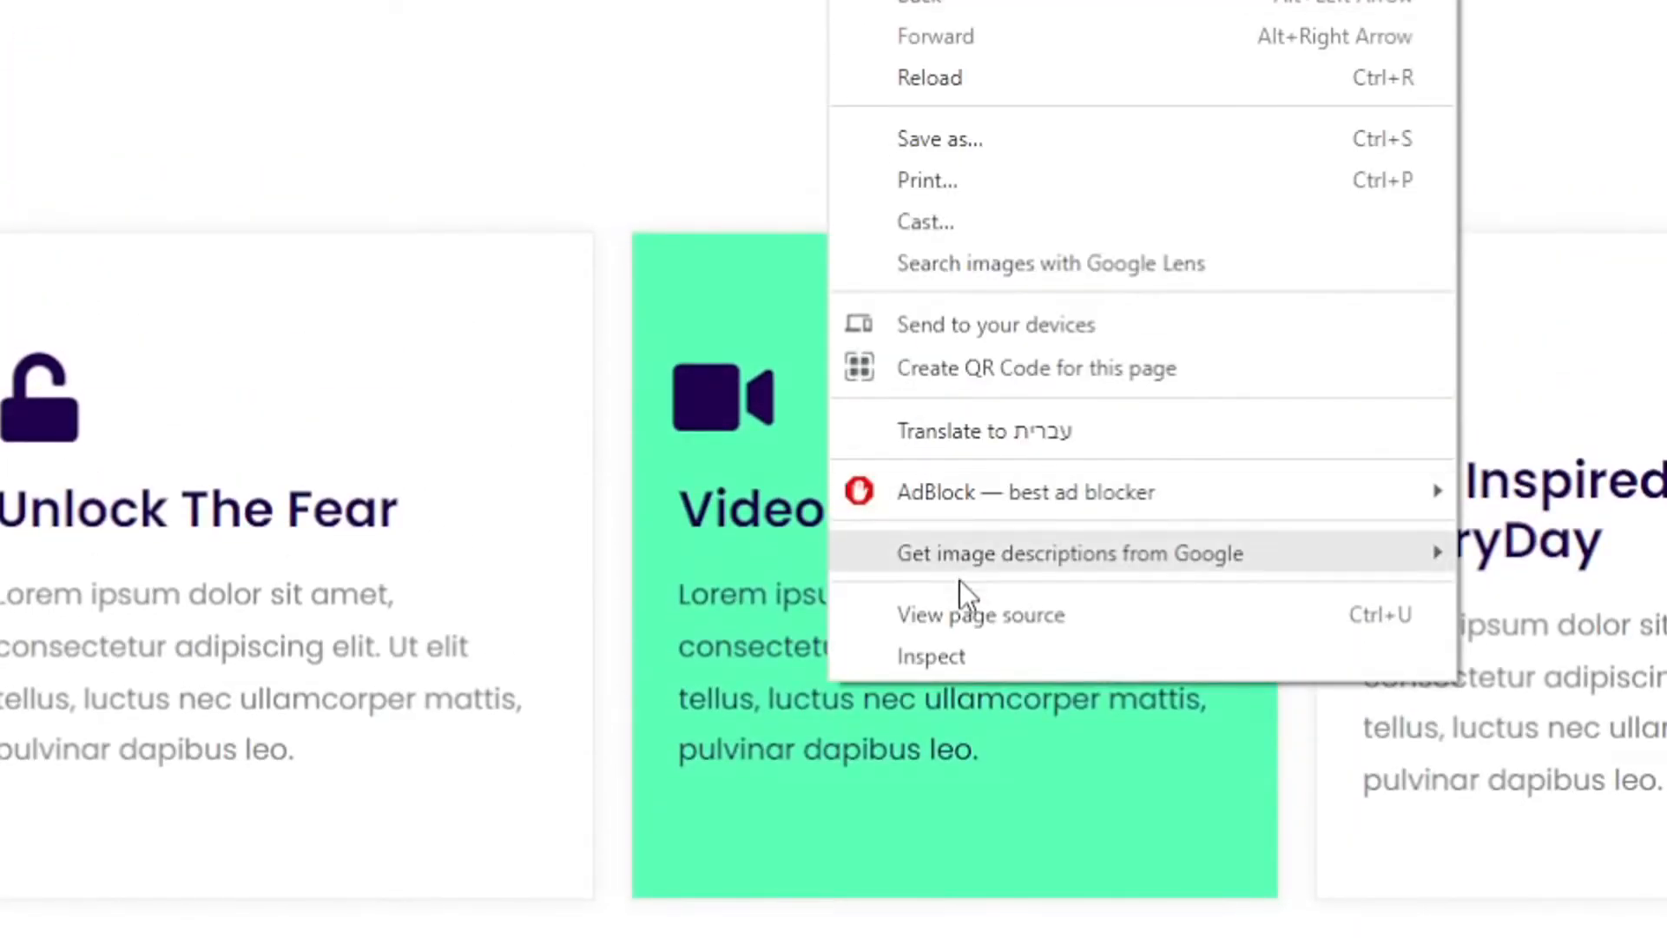
left_click(931, 656)
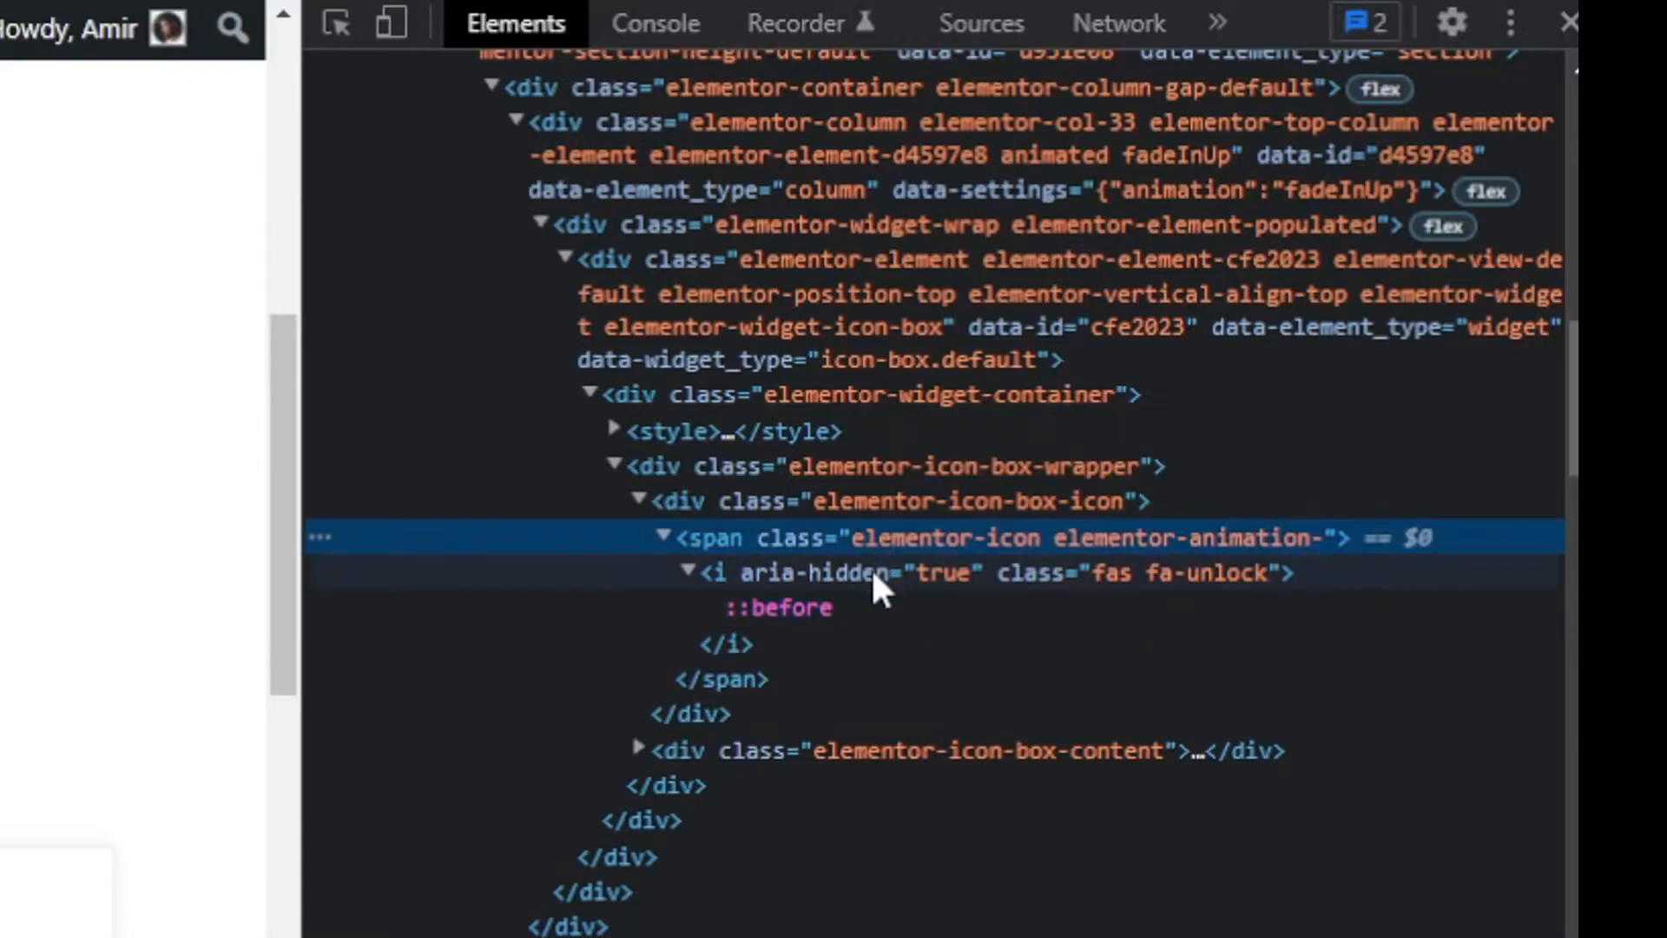
mouse_move(733, 590)
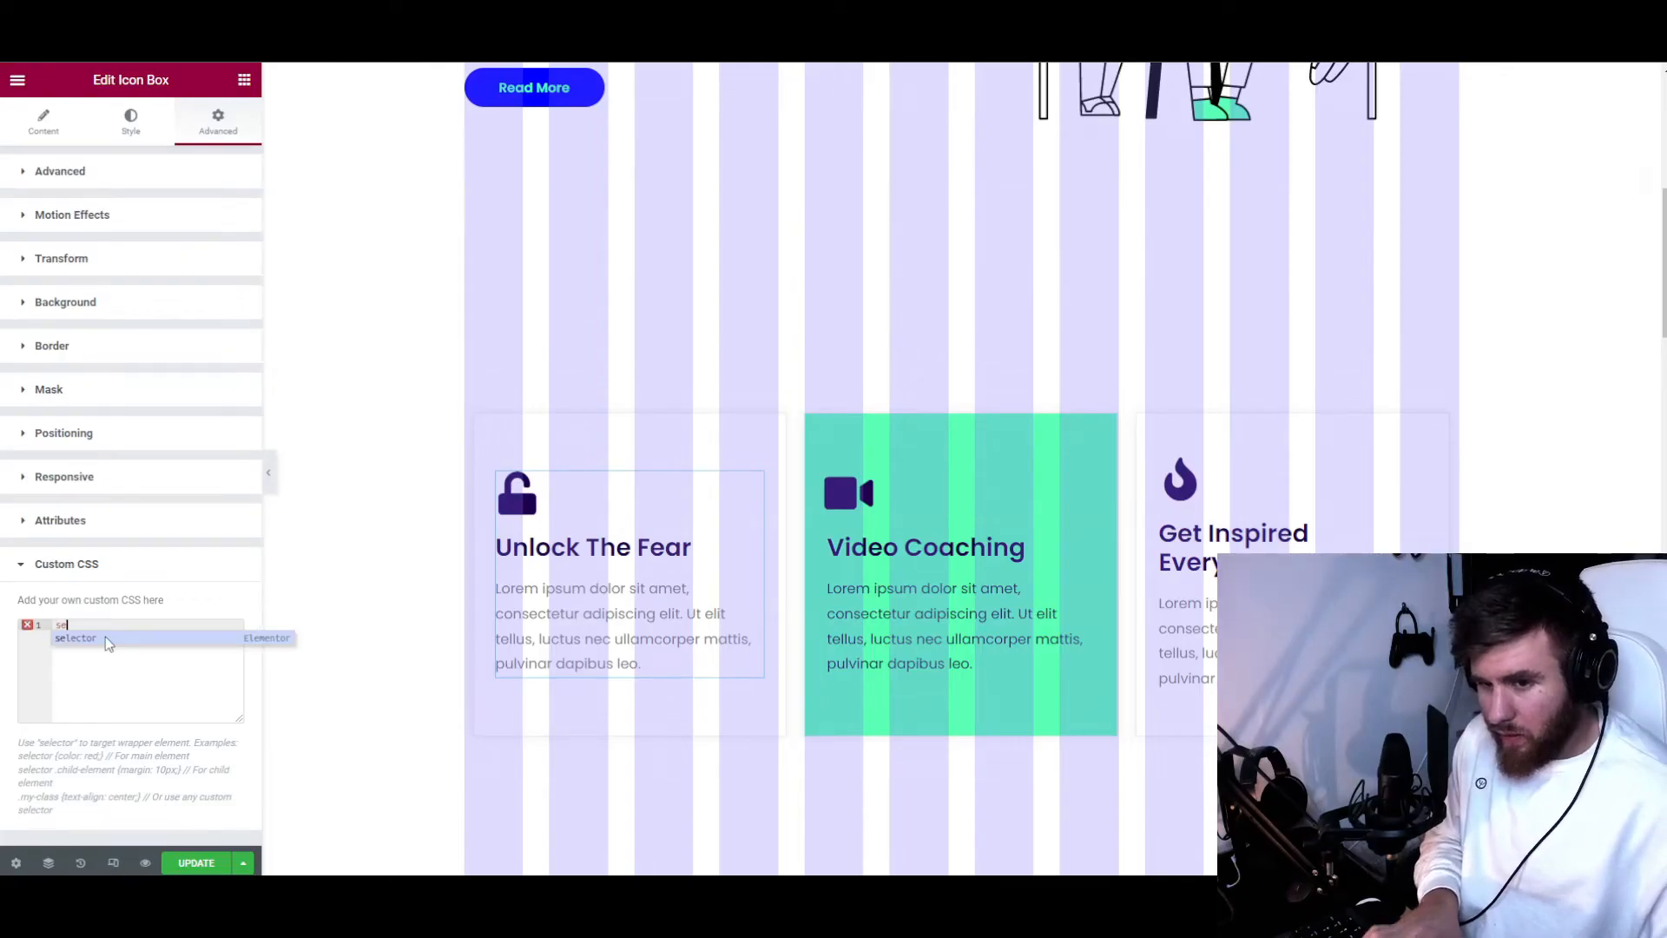
Enter 'selector .elementor-icon { background-color: red; }' in the icon box's Custom CSS
type("selector .elementor-icon elementor-animation-")
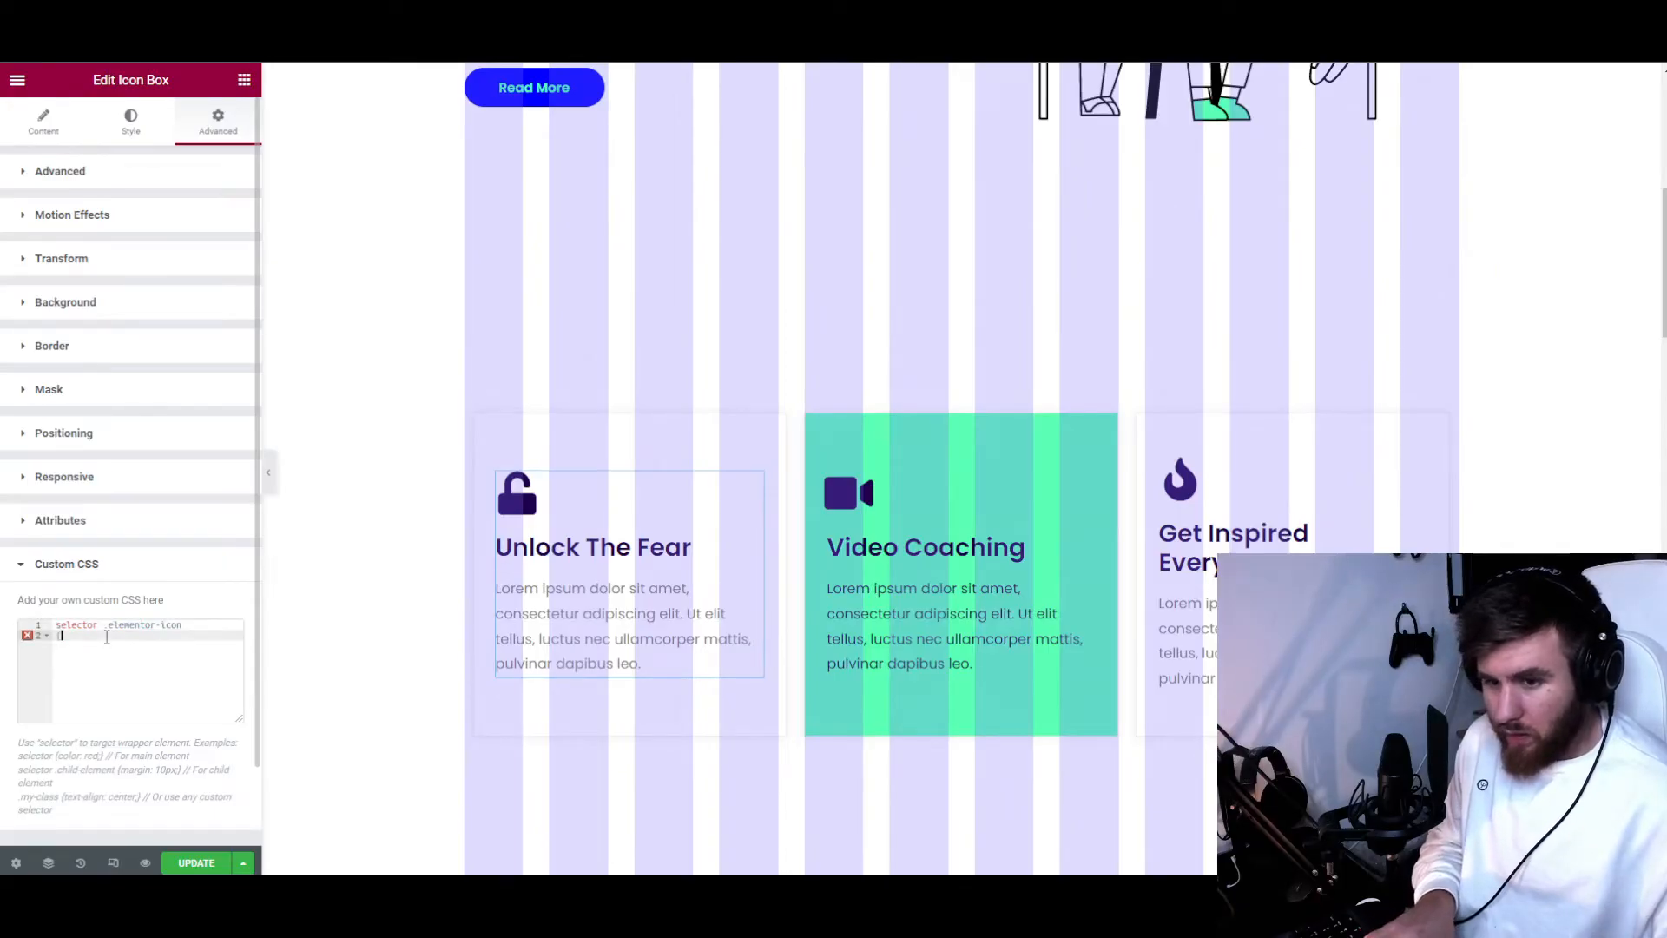
type("b")
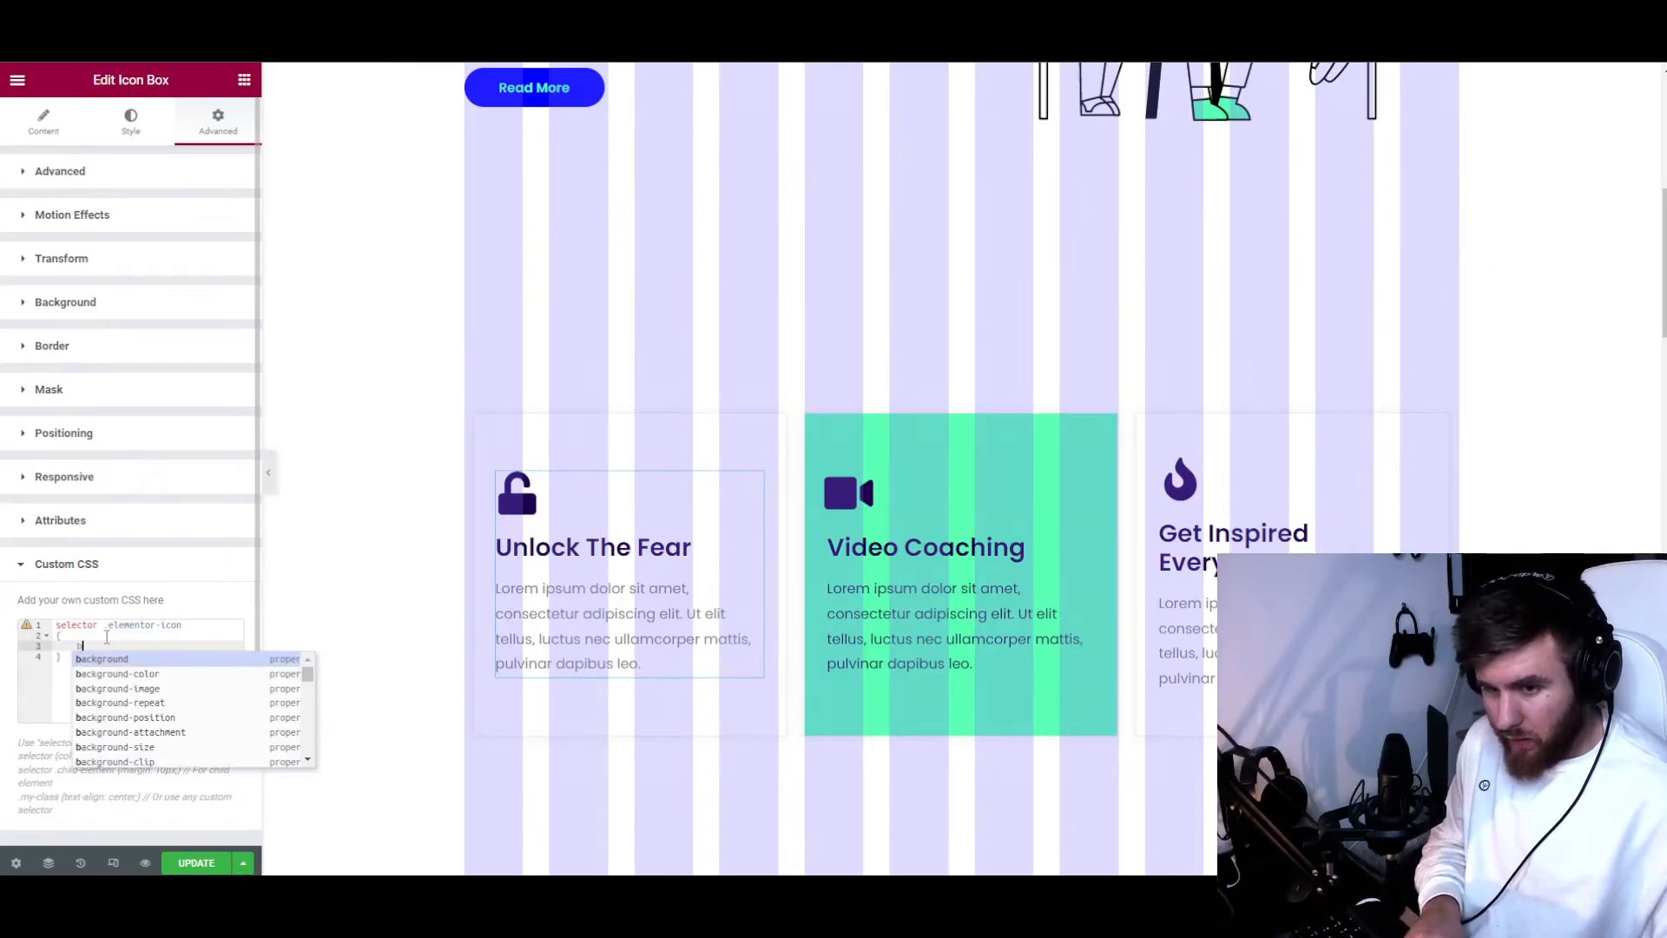
type("background-color: red;")
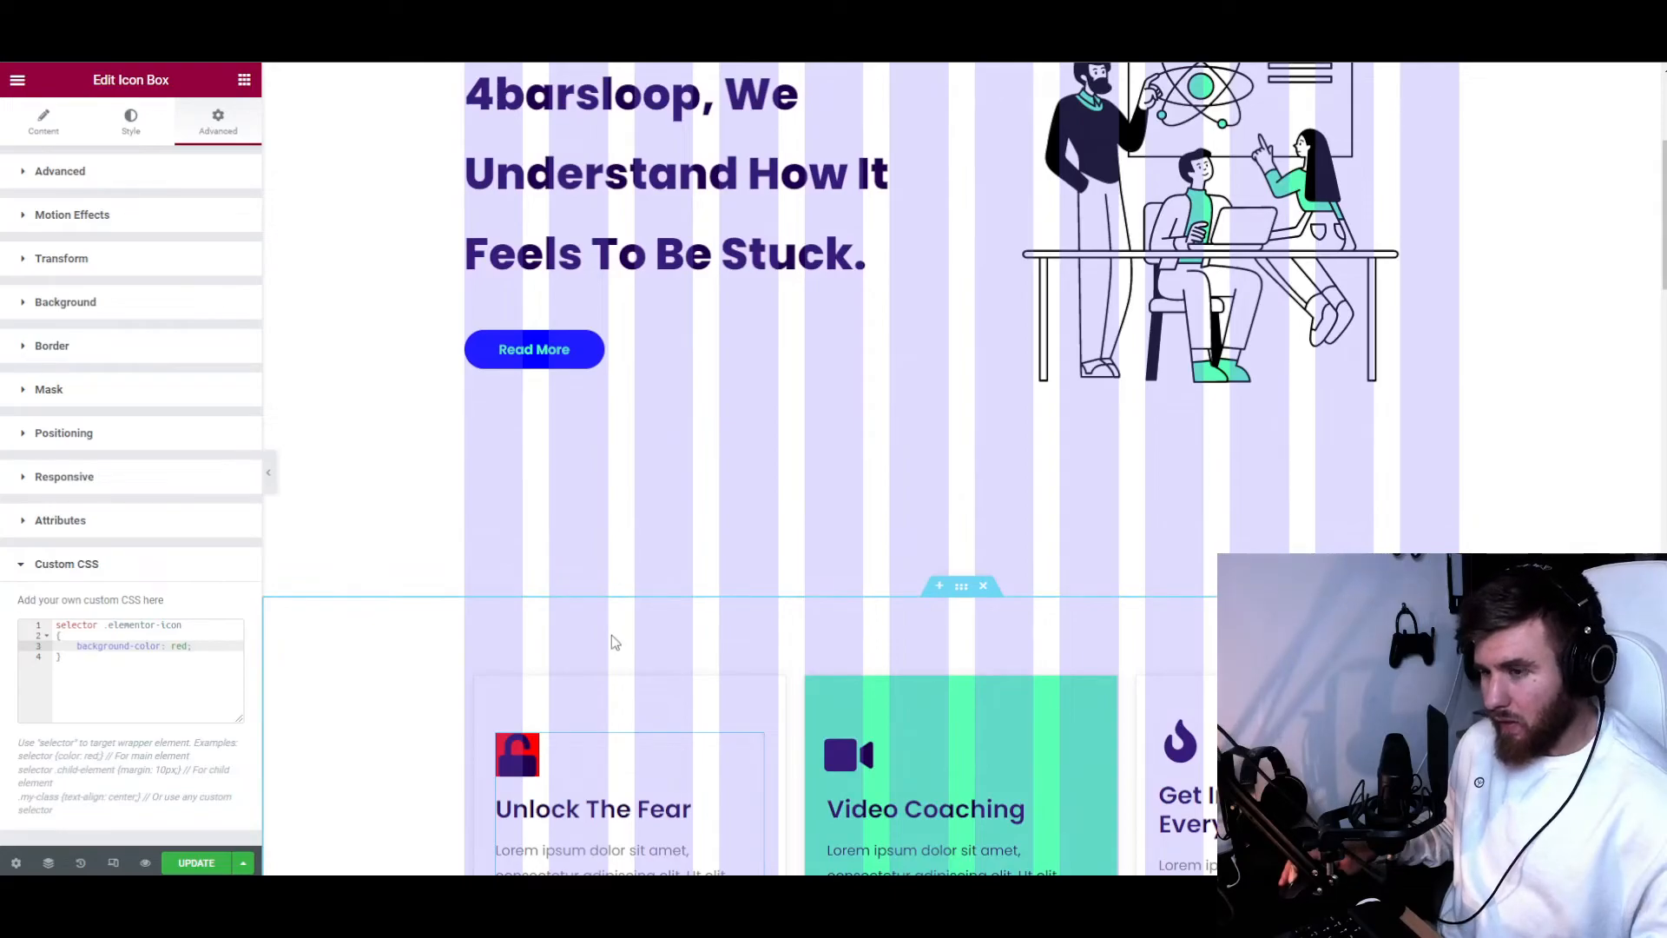
scroll("down", 3)
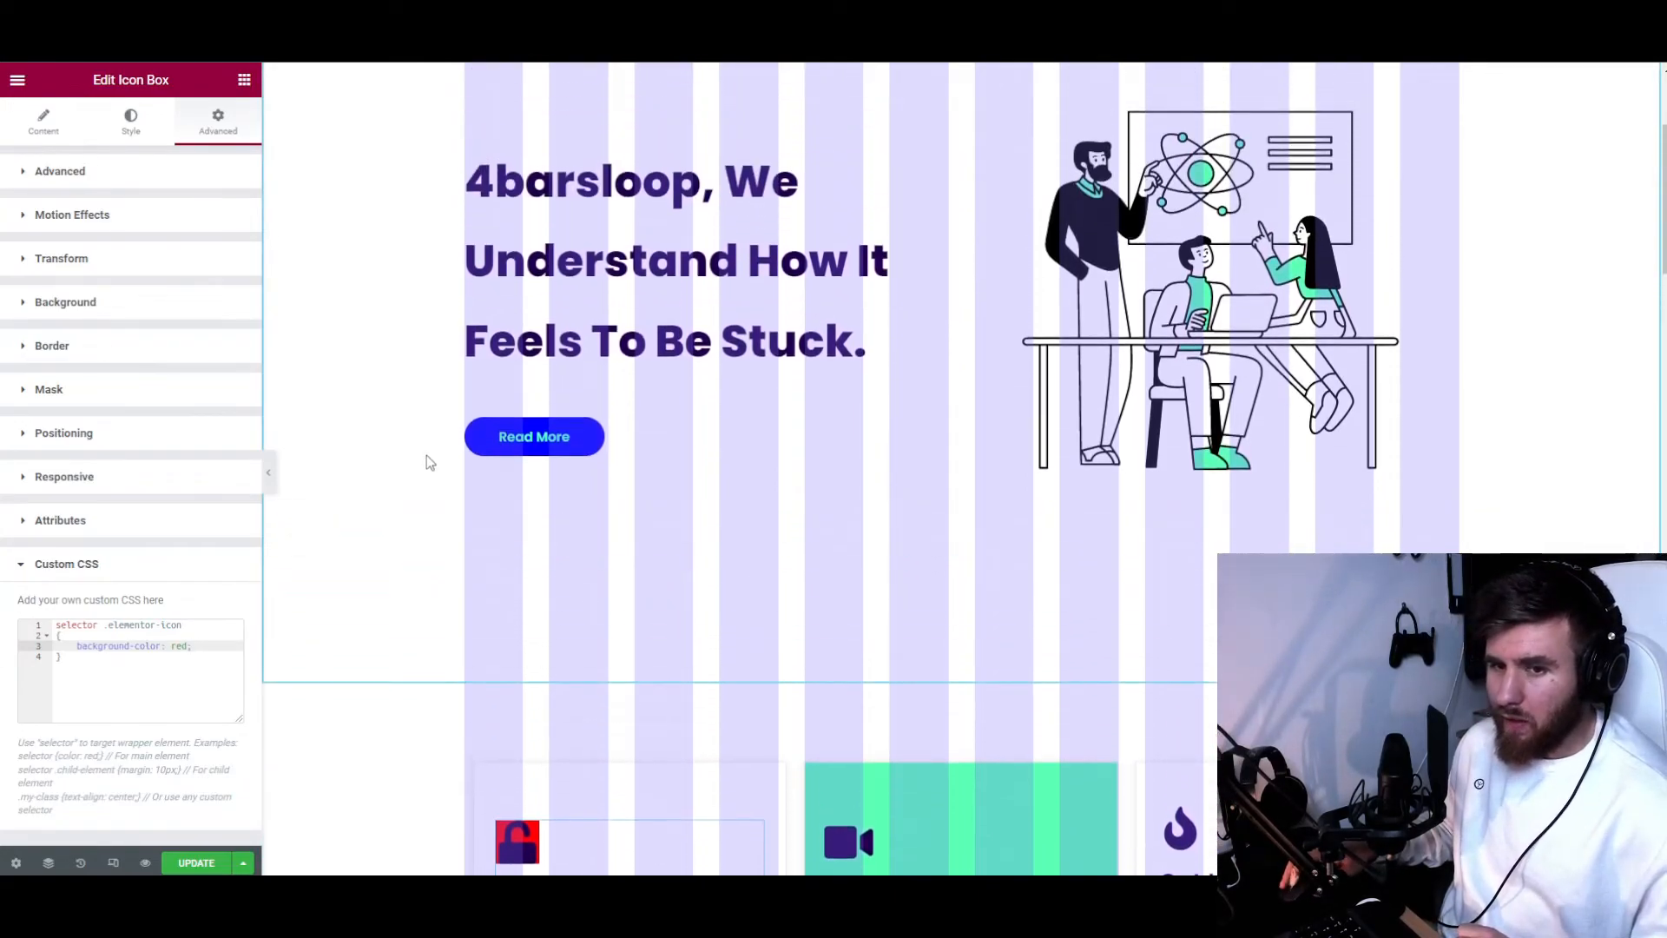
scroll("down", 3)
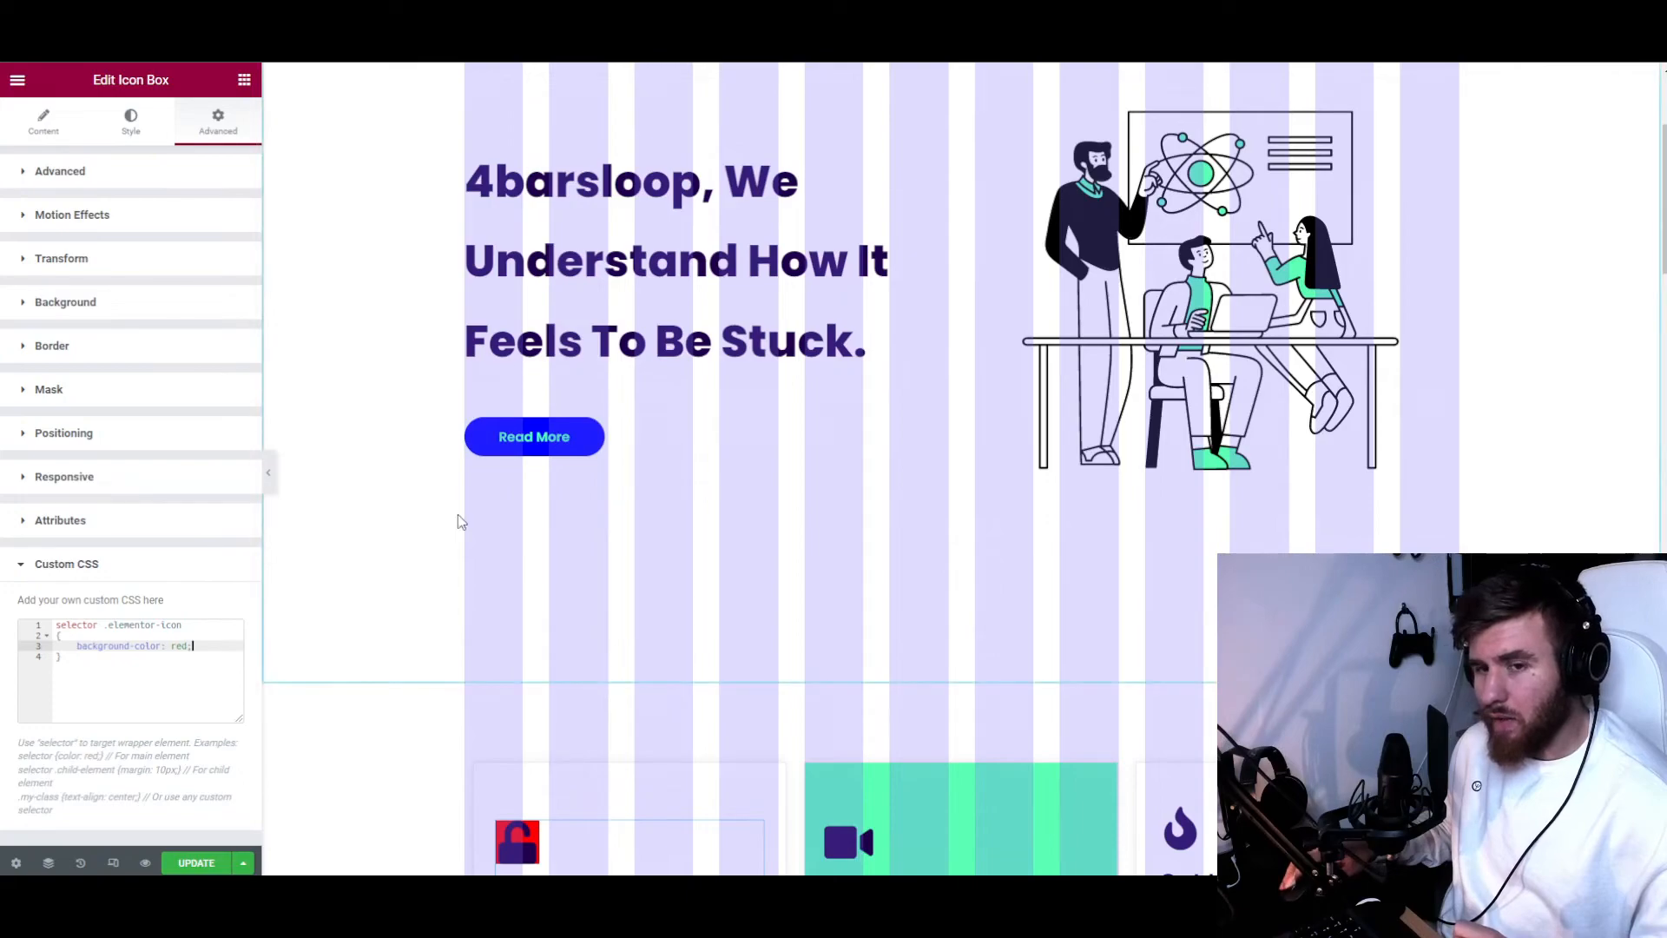
scroll("down", 3)
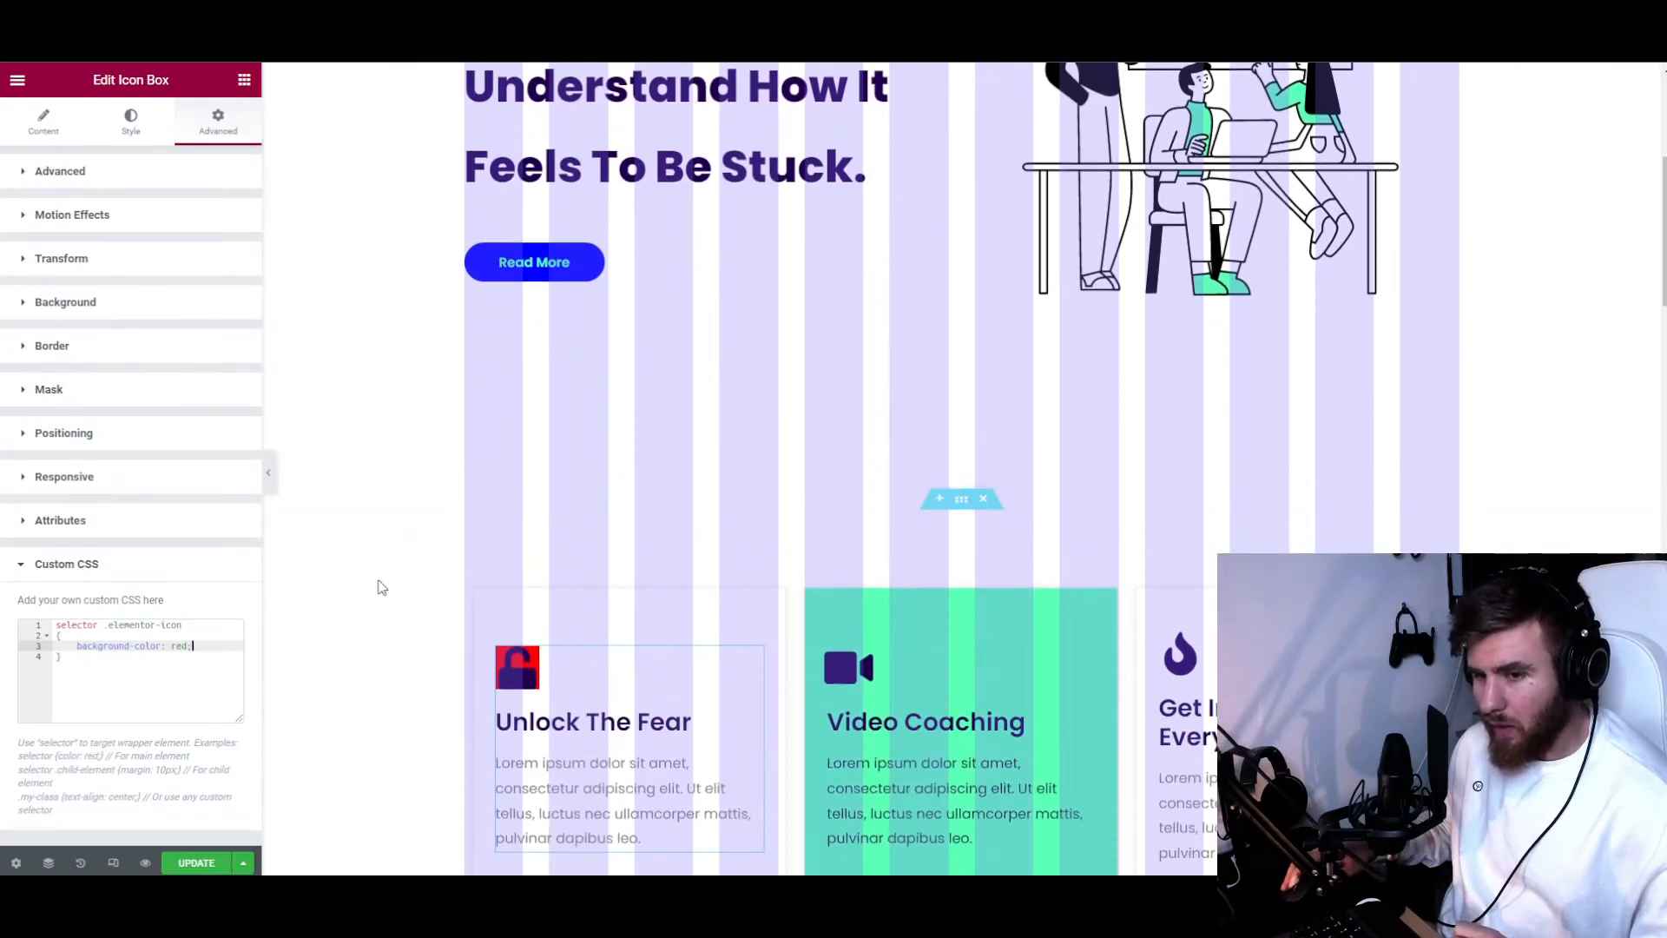